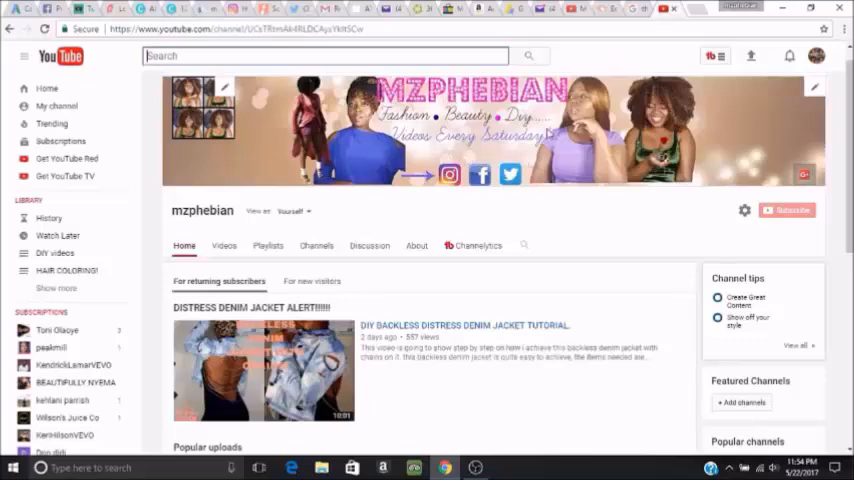
Open the channel art upload window and follow its 'How to create channel art' link.
click(814, 88)
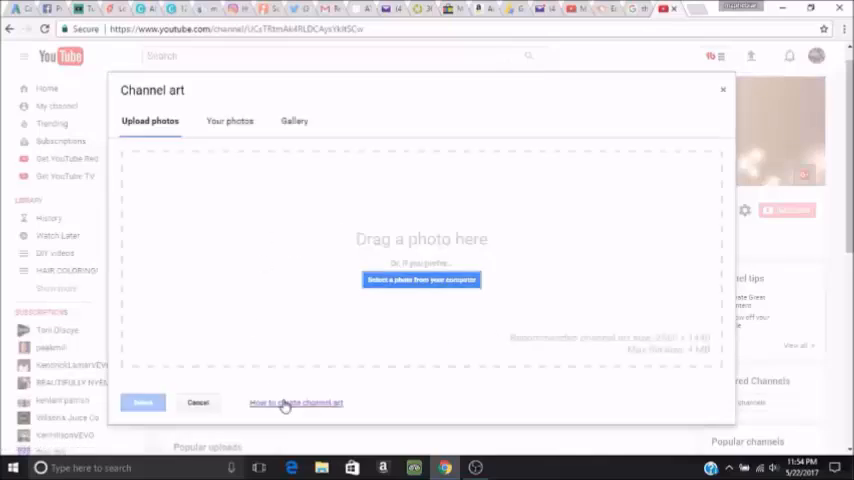
click(296, 402)
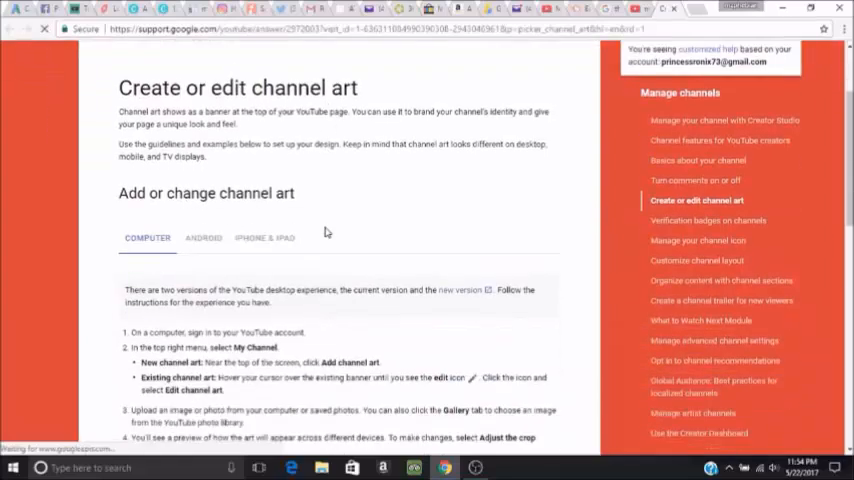
Scroll the help page to the channel art size guidelines and template safe-area preview.
scroll(down, 3)
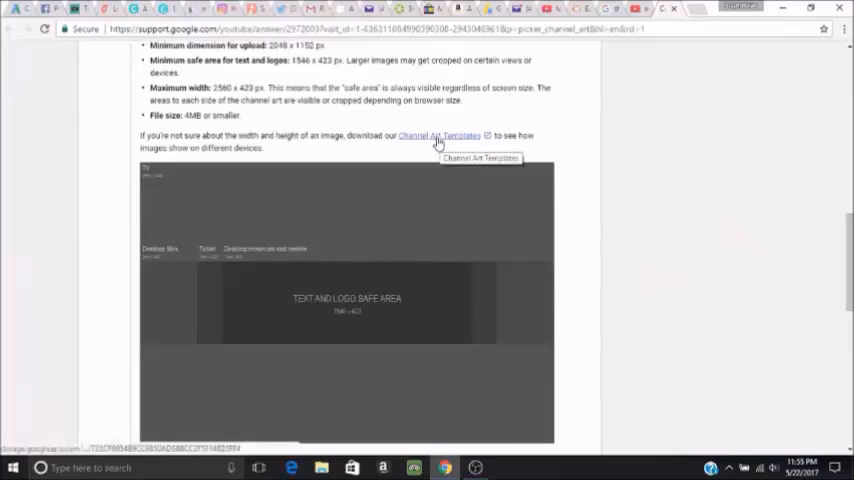
mouse_move(436, 132)
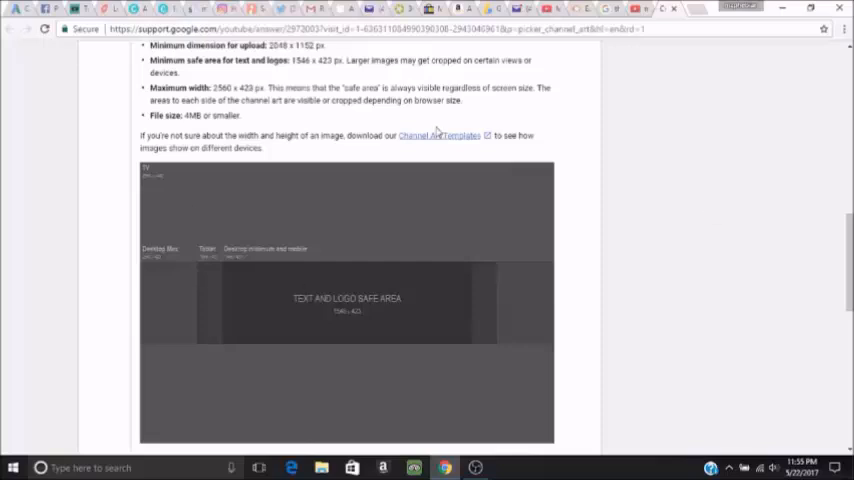
mouse_move(580, 10)
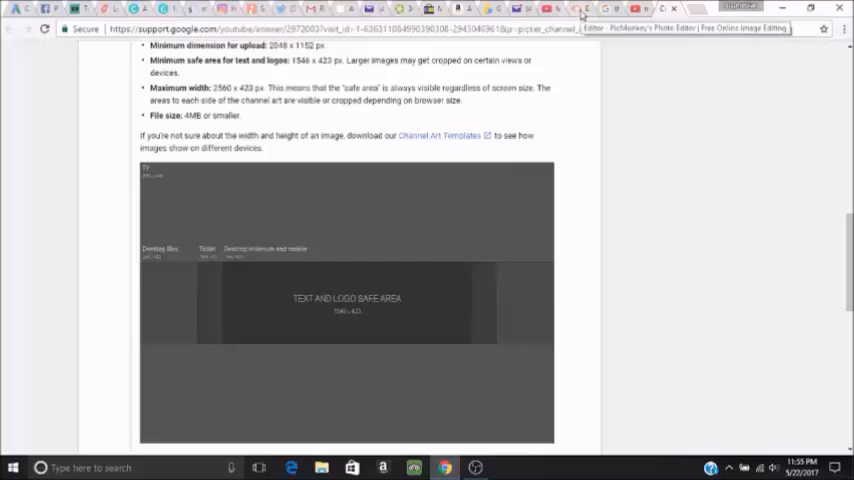
Open the Channel Art Template file from the Desktop in the PicMonkey editor.
click(700, 28)
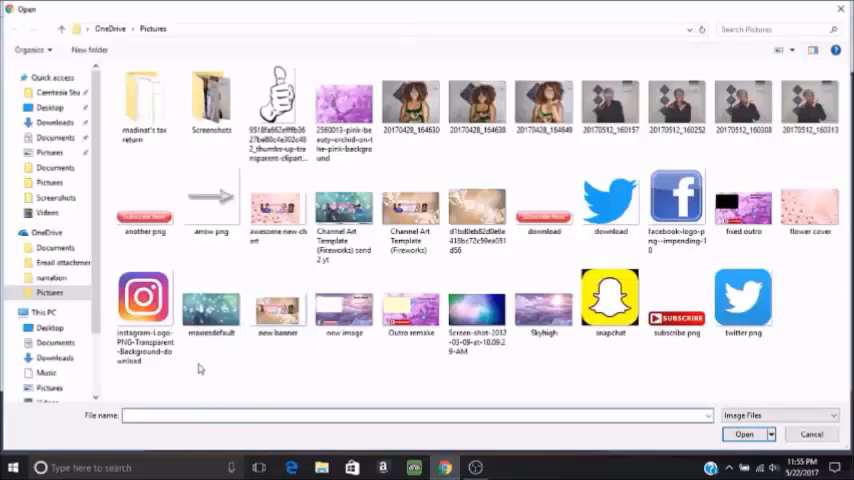
click(50, 328)
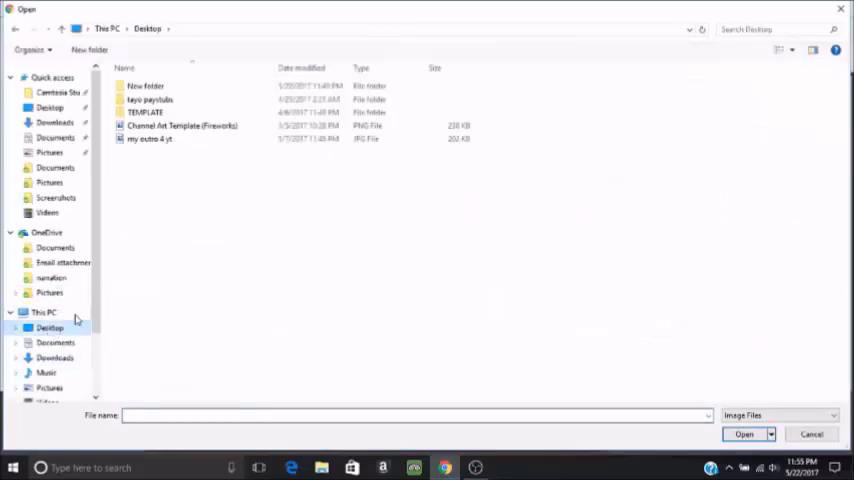
click(180, 126)
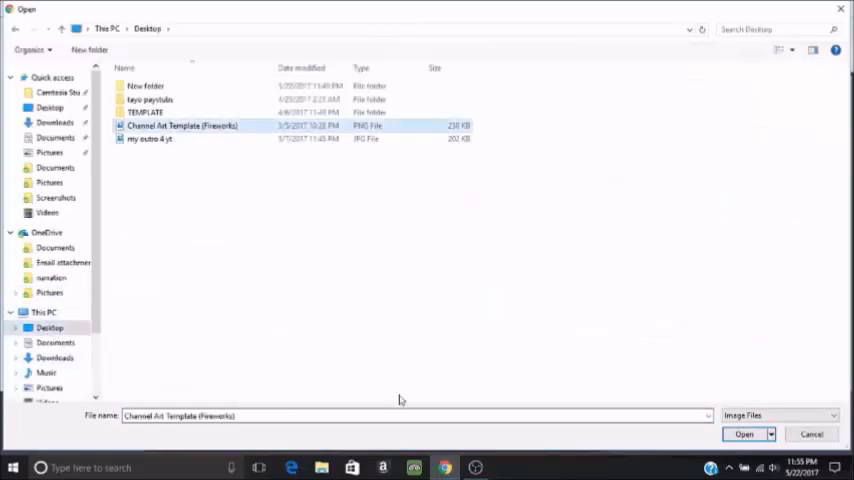
click(744, 434)
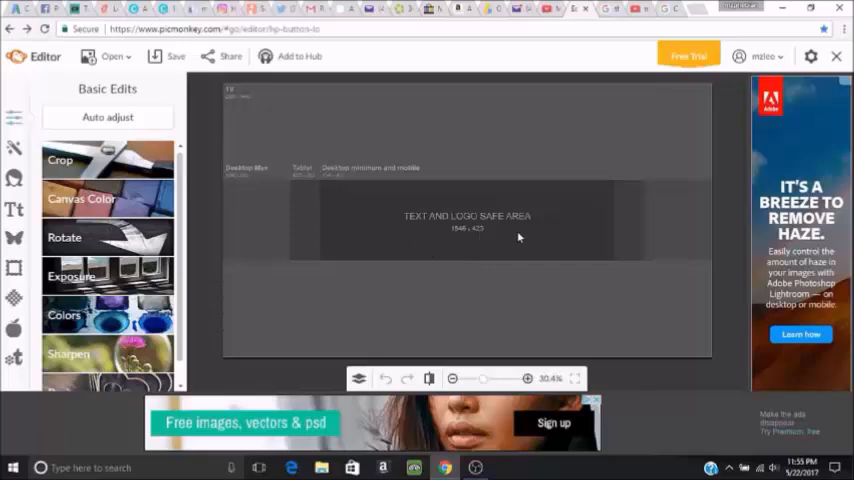
mouse_move(428, 332)
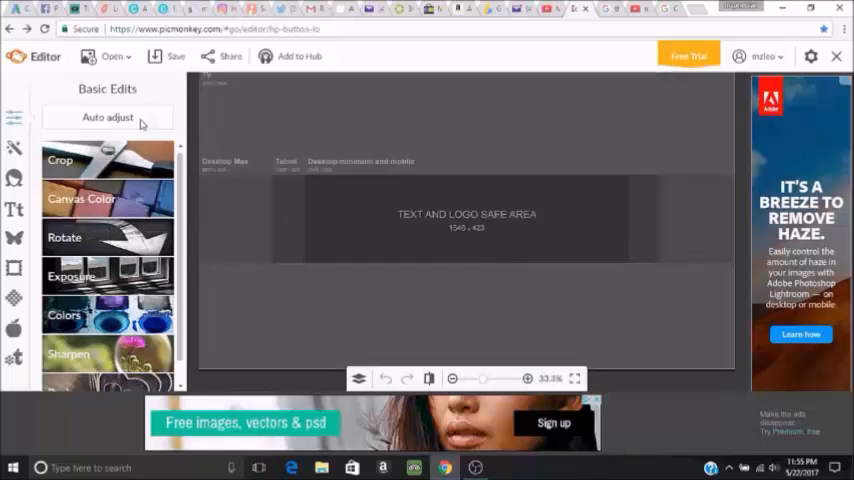
Scroll the Overlays category list down to the Geometric shapes.
scroll(down, 3)
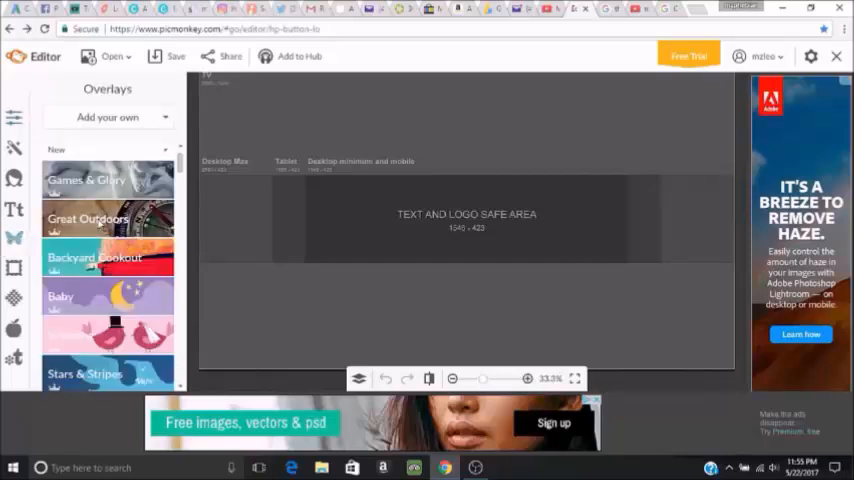
scroll(down, 3)
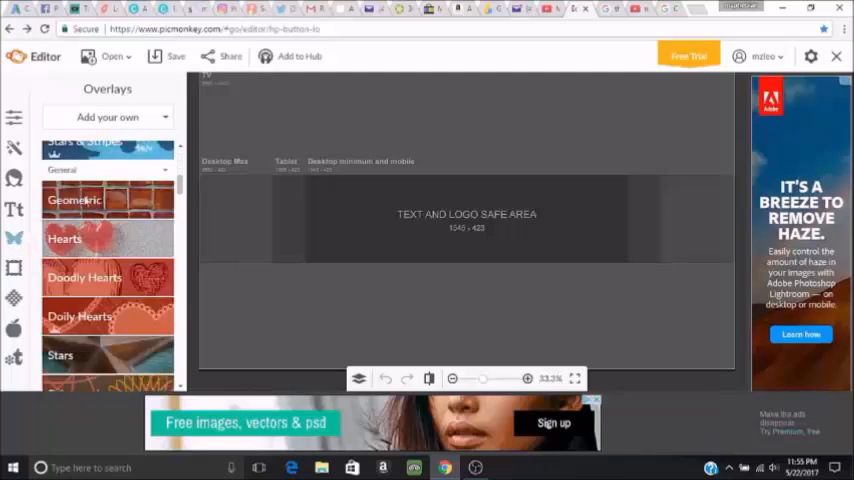
Add black rectangles from Geometric overlays and stretch one wide across the top band.
click(74, 200)
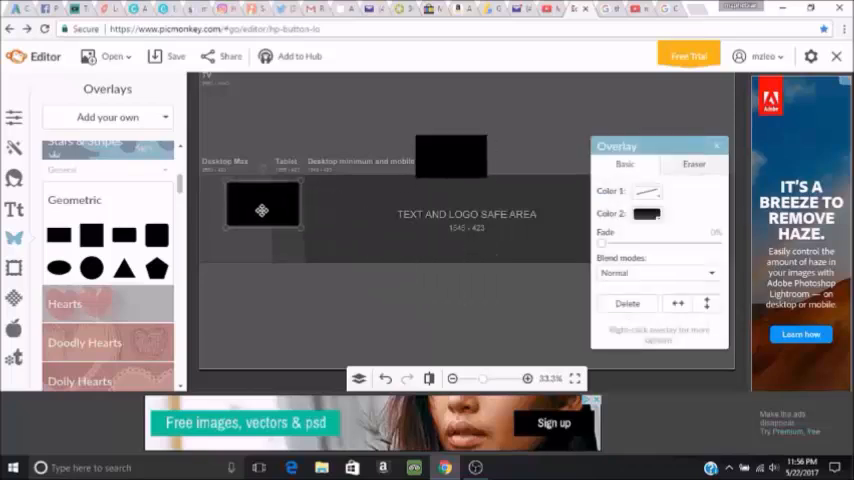
drag(262, 210, 450, 156)
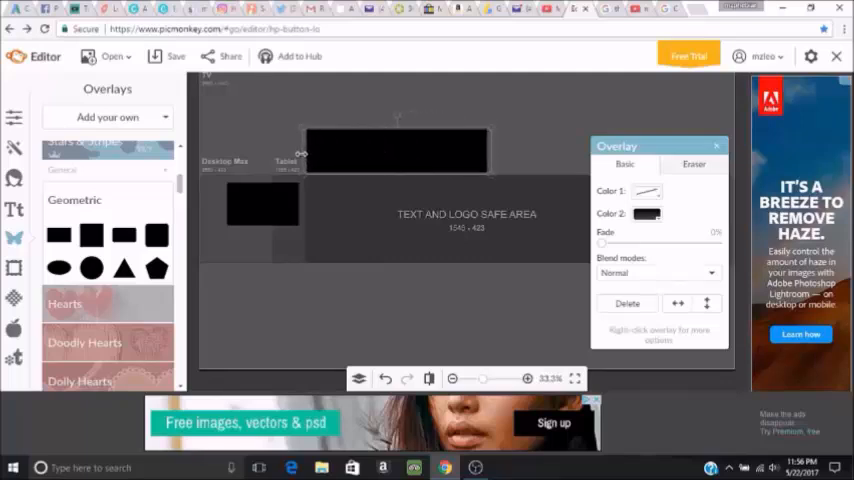
click(396, 148)
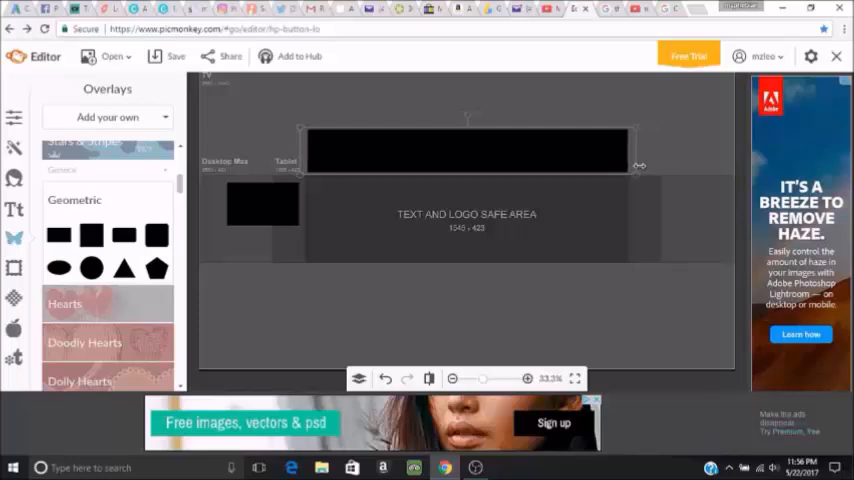
click(466, 150)
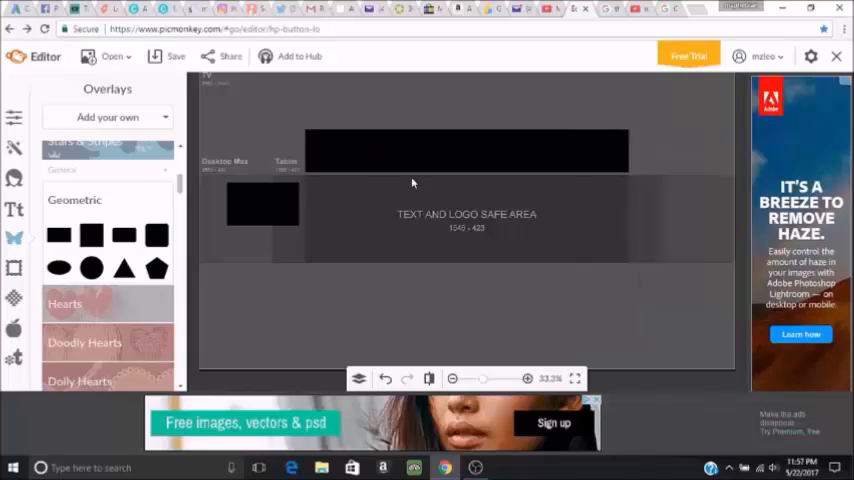
click(468, 150)
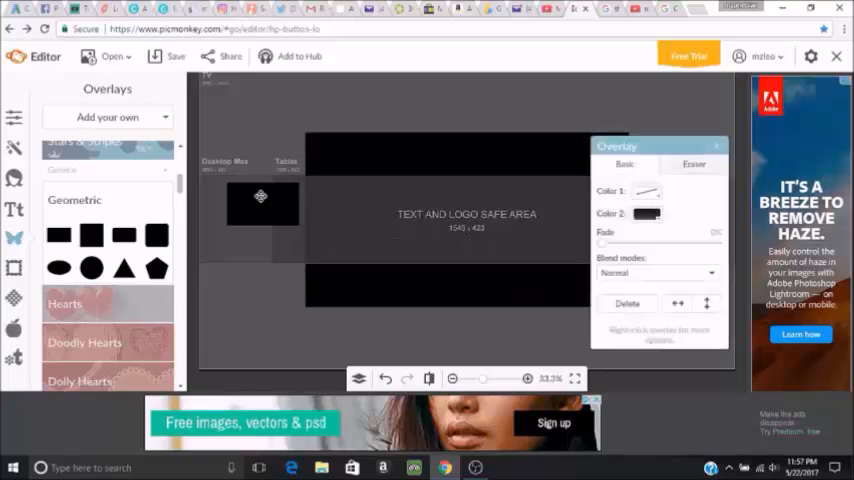
Add a taller black rectangle on the left to complete the cross-shaped layout.
click(260, 204)
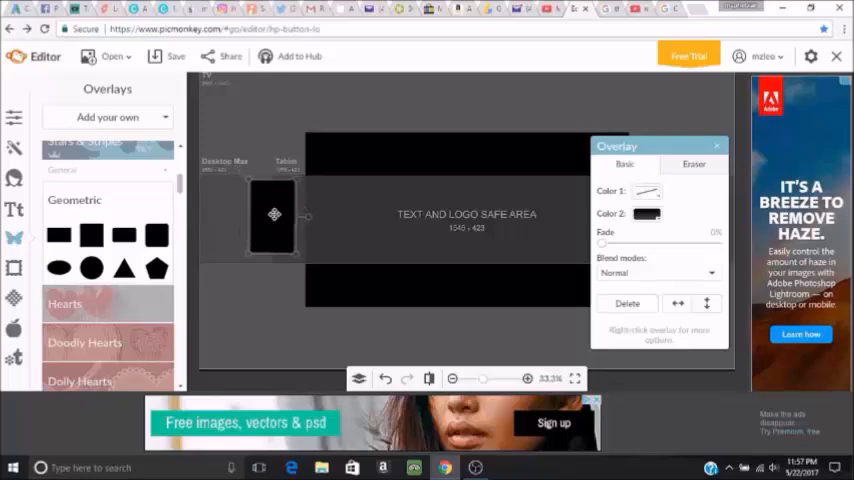
drag(274, 214, 284, 224)
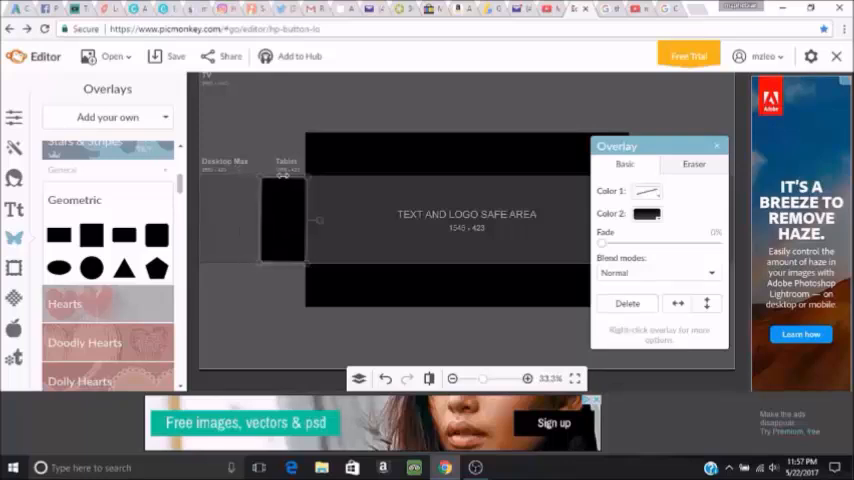
click(284, 218)
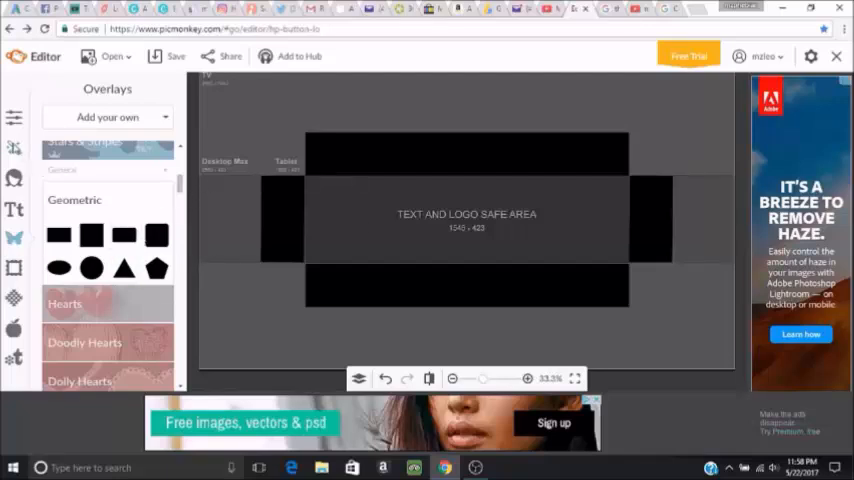
mouse_move(30, 190)
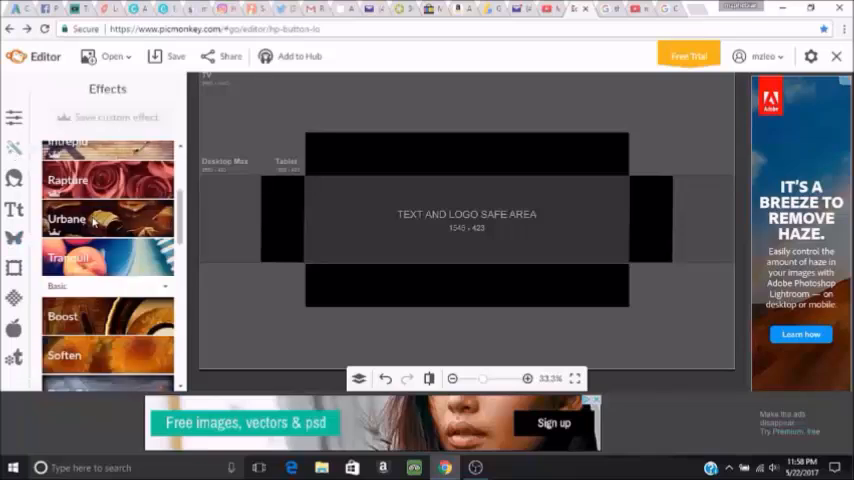
Paint the grey template background white with the Draw effect and apply it.
scroll(down, 3)
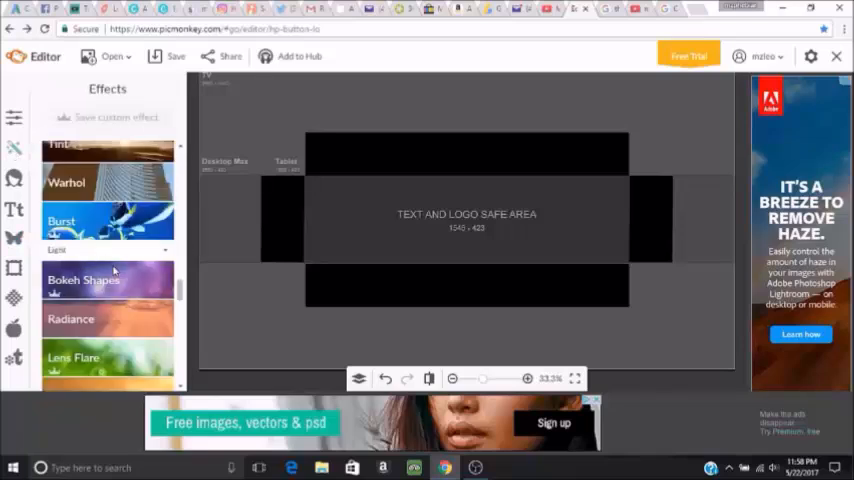
scroll(down, 3)
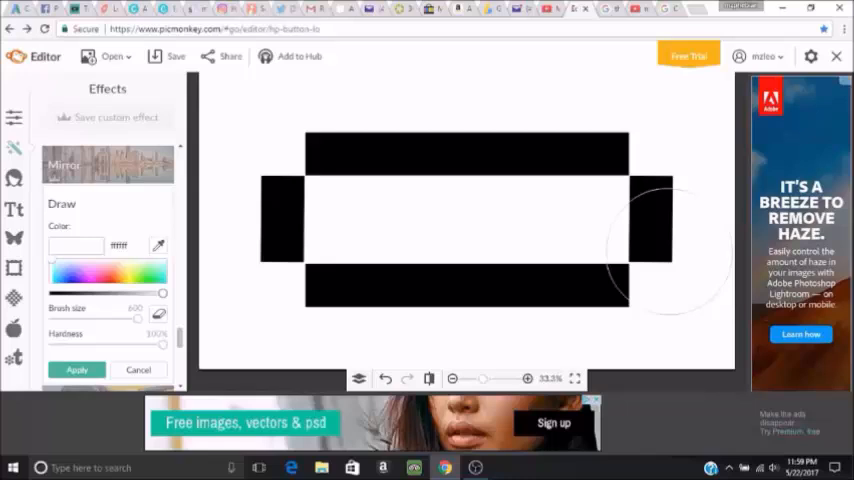
click(14, 238)
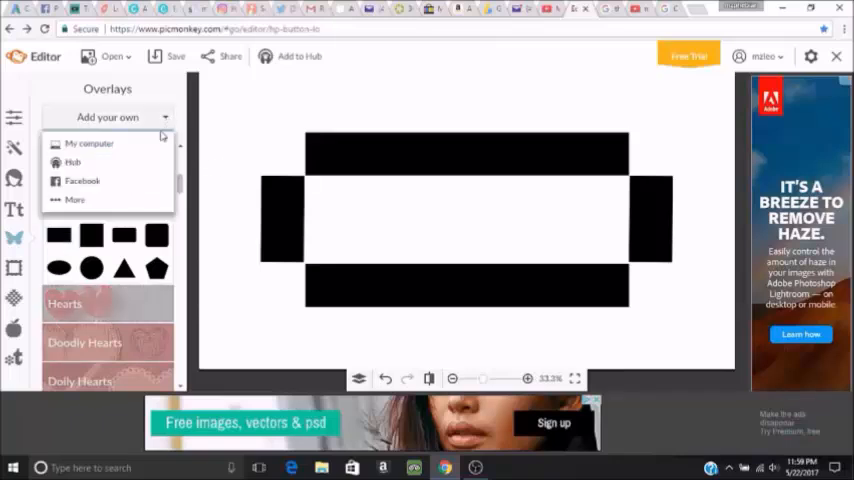
Start adding an own image from My computer and browse into the Screenshots folder.
click(90, 144)
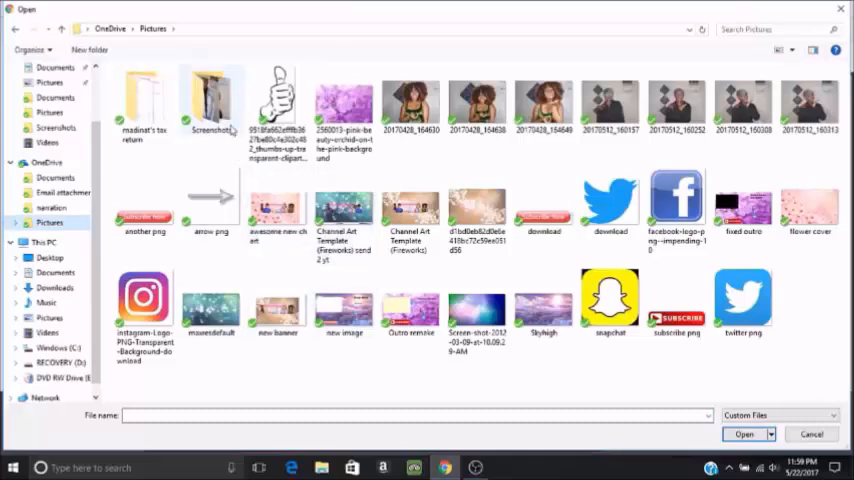
double_click(212, 96)
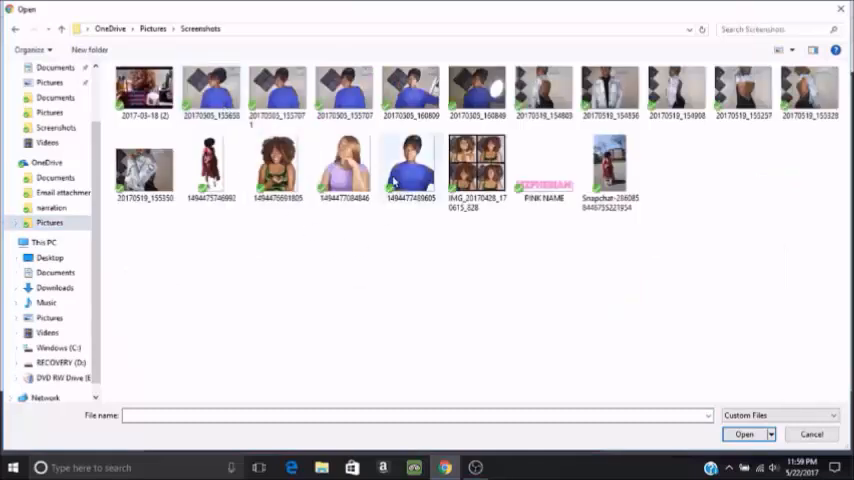
click(276, 168)
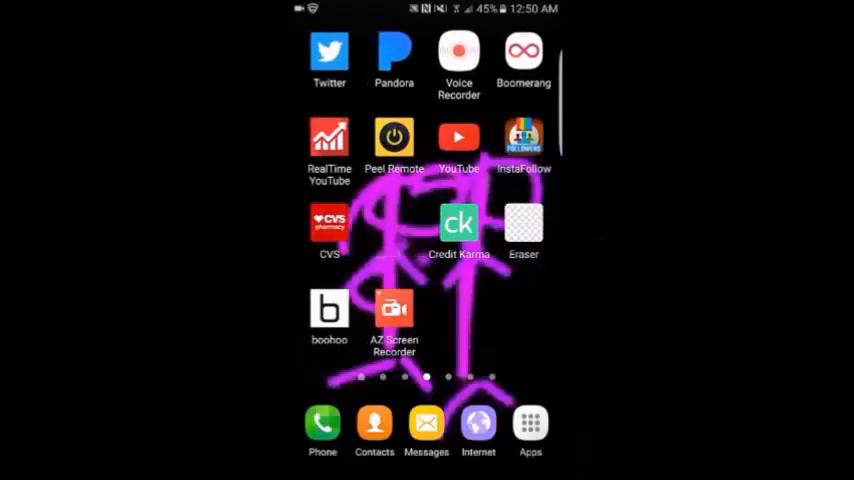
Load the photo of the woman in green into Background Eraser and crop tightly around her.
click(524, 224)
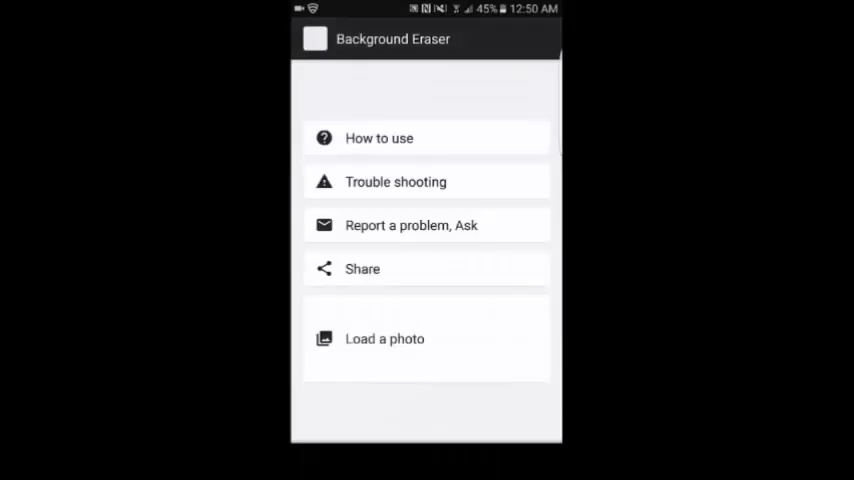
click(384, 338)
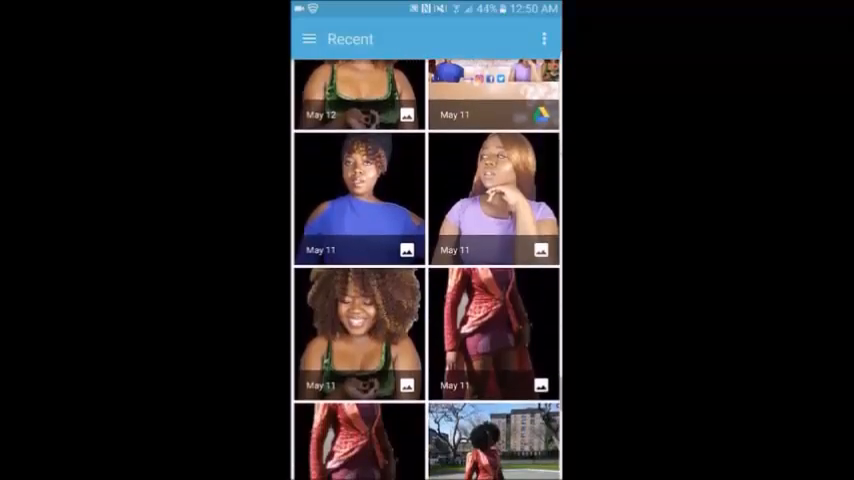
scroll(down, 3)
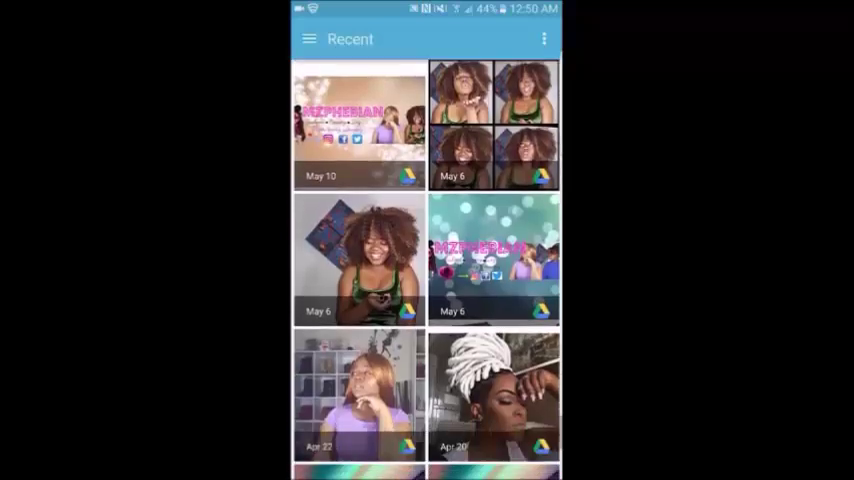
click(358, 260)
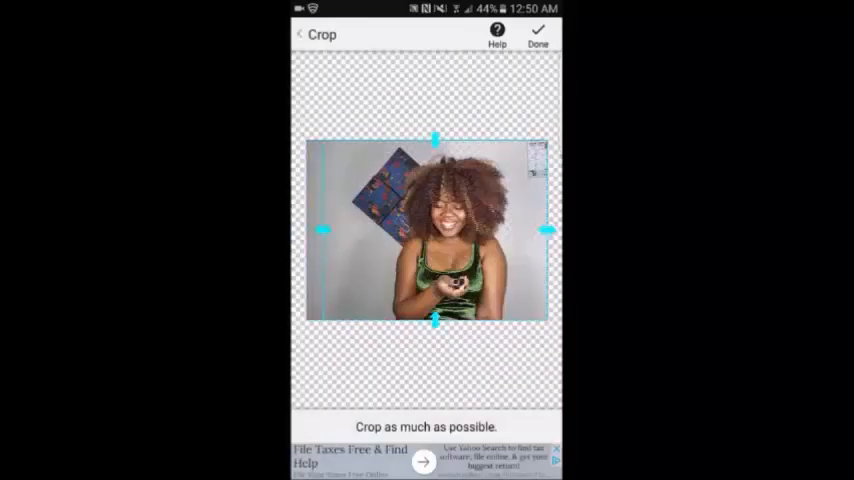
drag(324, 232, 384, 232)
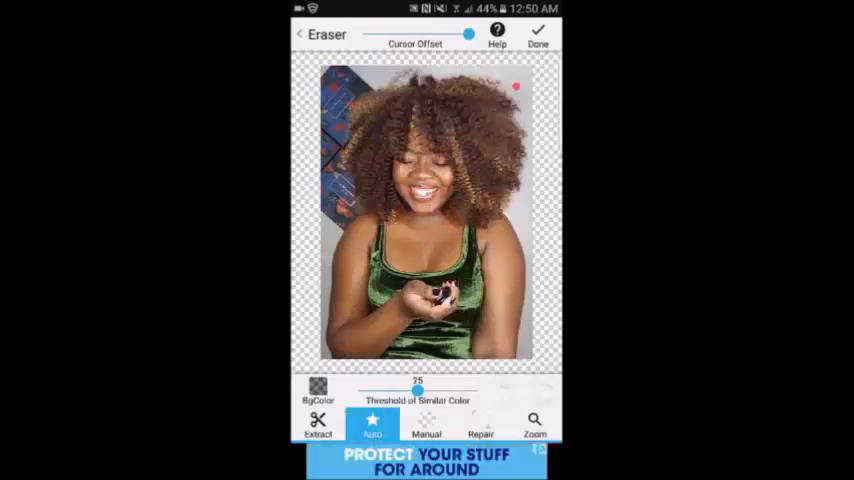
Erase the poster and wall around her hair with Auto similar-colour mode.
click(520, 92)
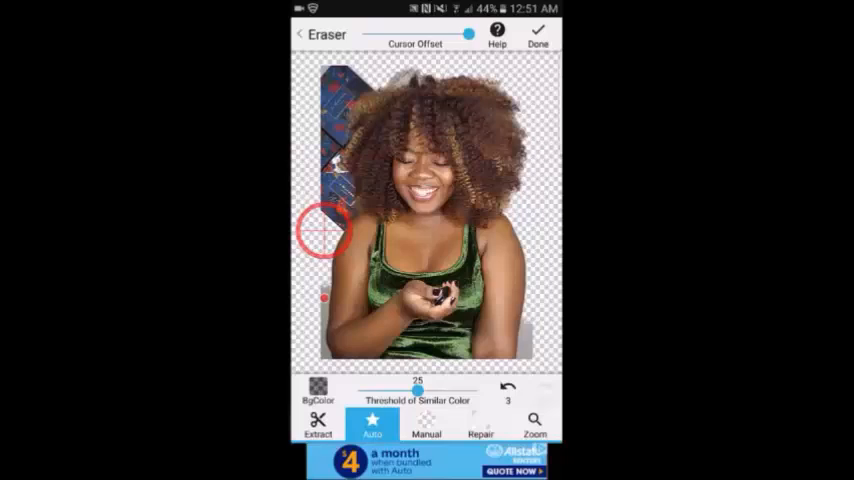
drag(320, 232, 516, 322)
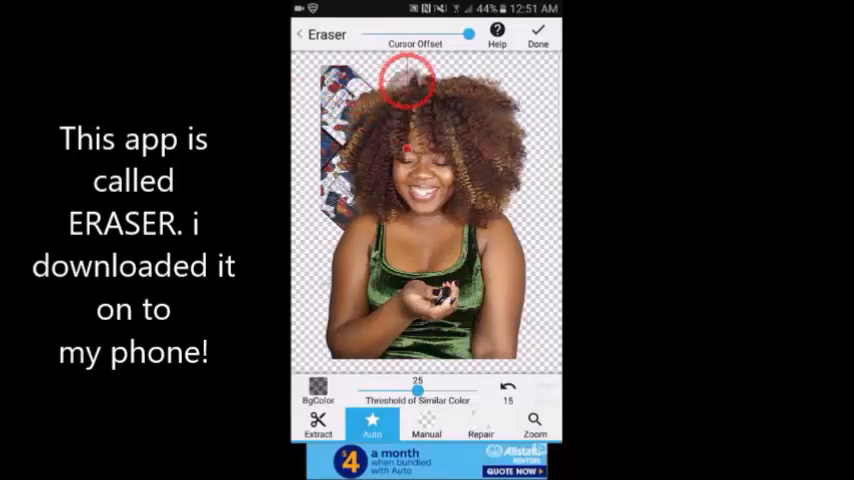
drag(404, 84, 330, 156)
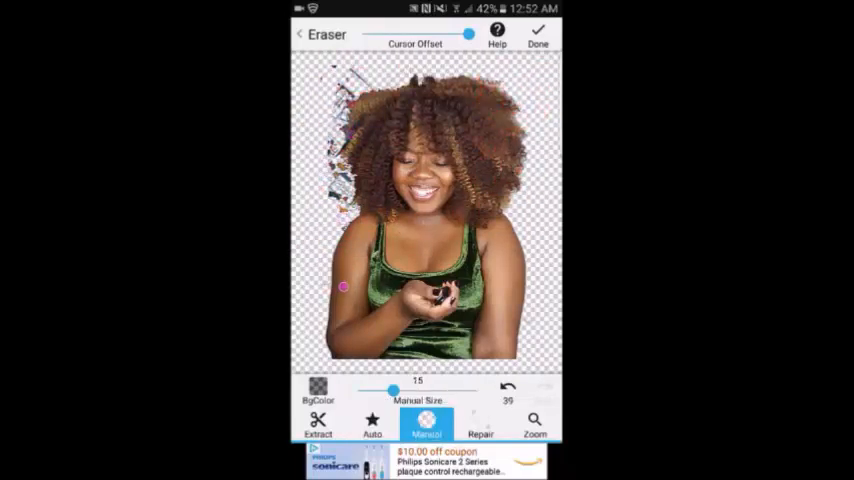
Erase the leftover specks beside her hair, briefly checking the Repair tool.
drag(344, 288, 364, 148)
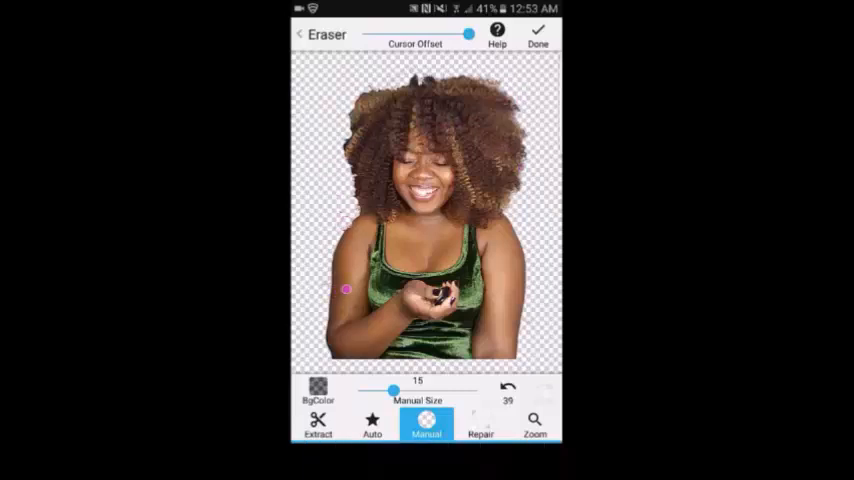
drag(344, 290, 344, 176)
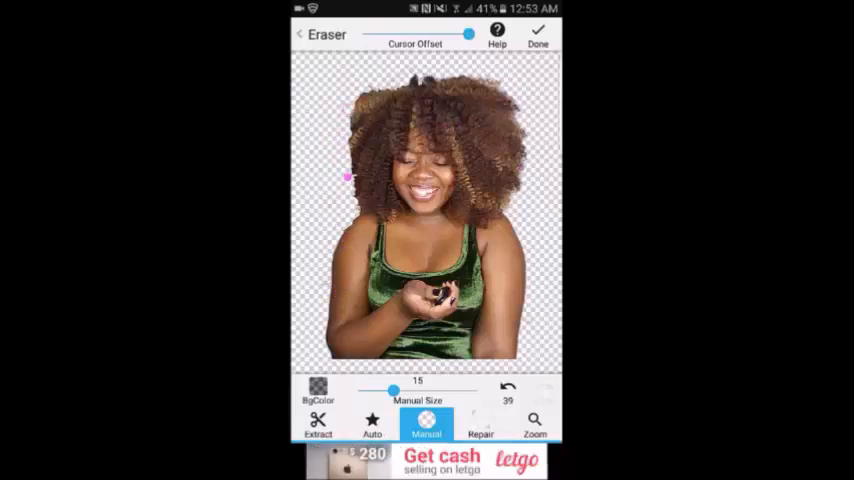
click(480, 424)
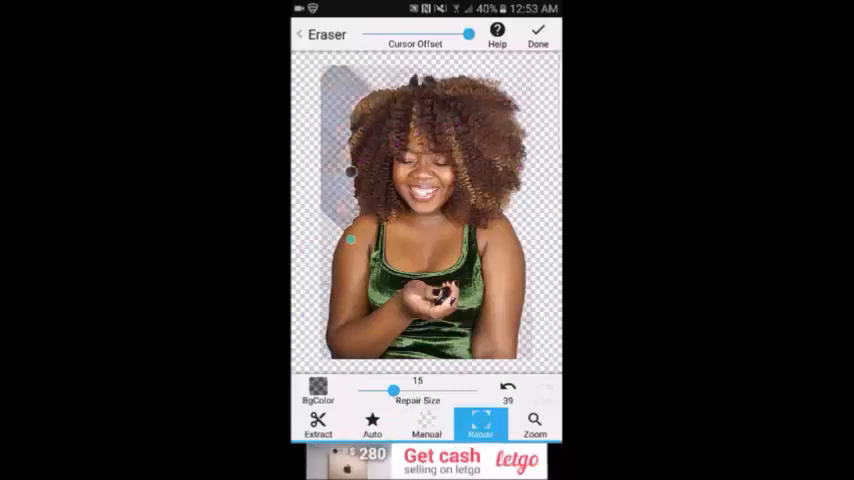
click(426, 424)
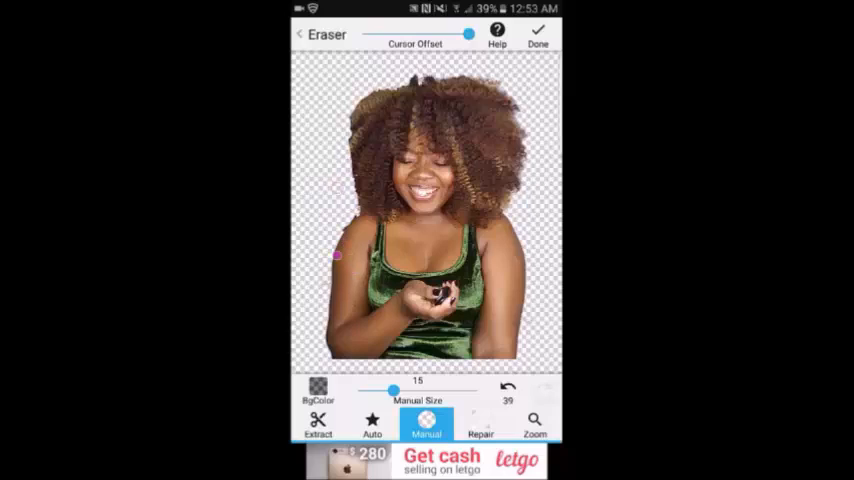
Finish erasing, smooth the cut-out's edges and save it.
click(538, 32)
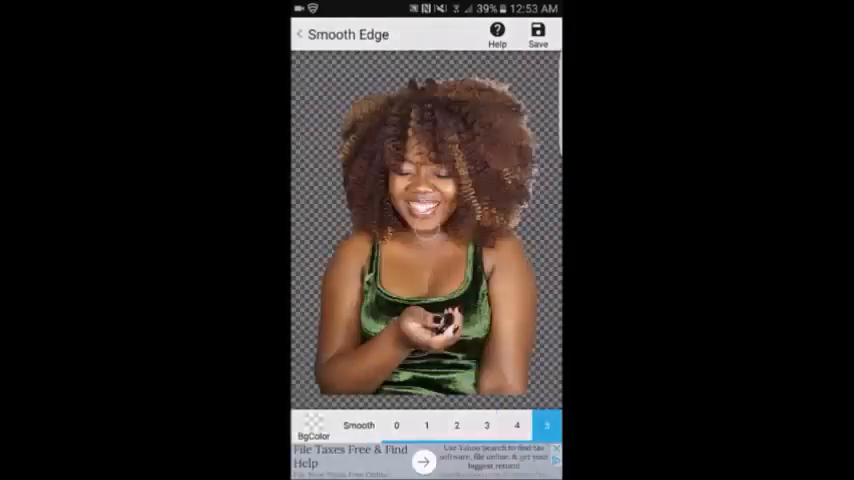
click(538, 32)
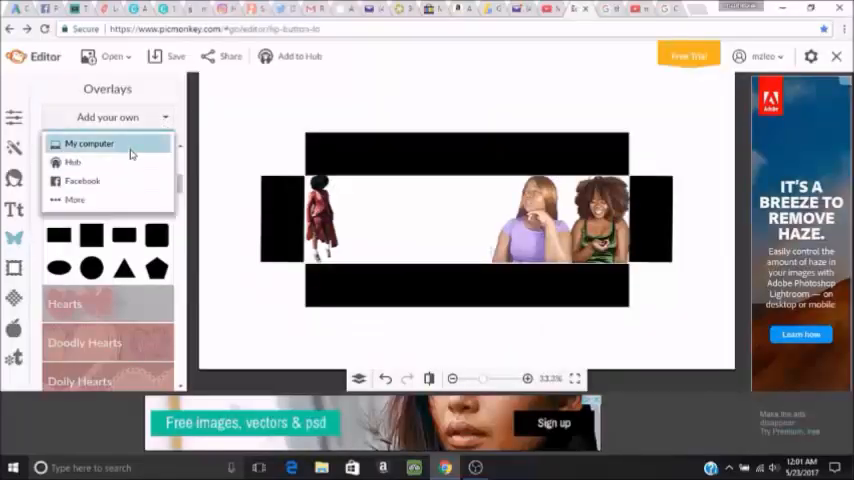
Upload the cut-out of the woman in the blue top as an overlay from the computer.
click(88, 144)
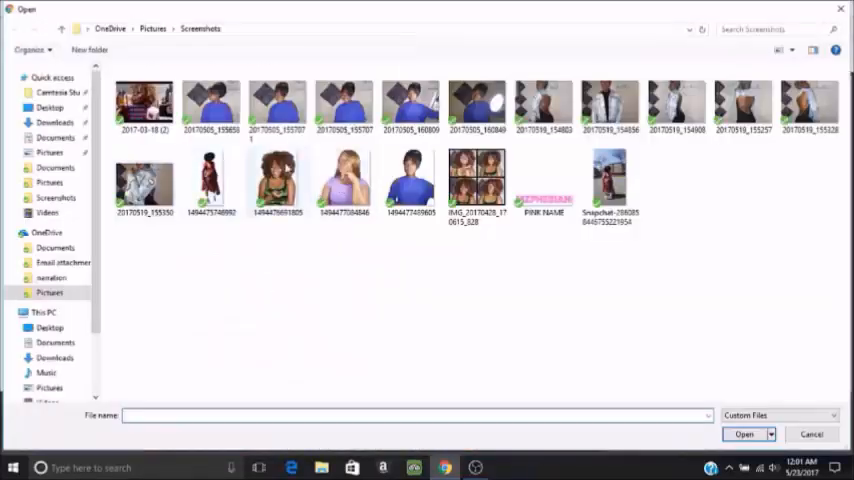
click(410, 180)
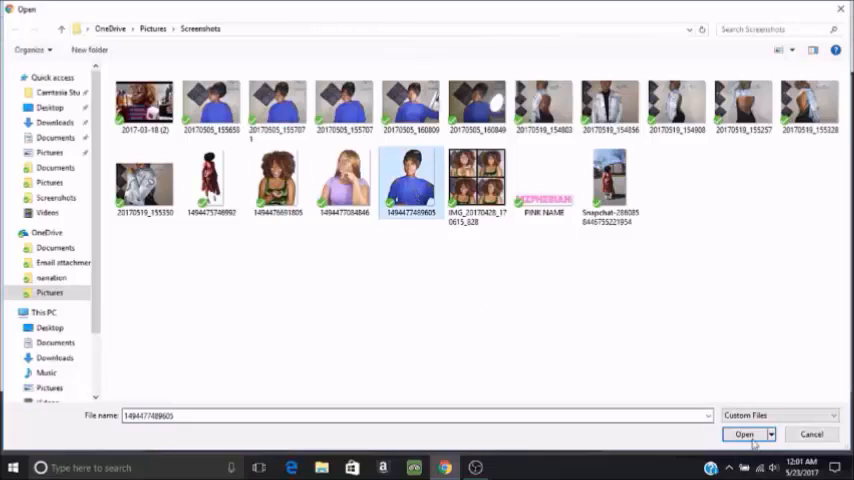
click(744, 434)
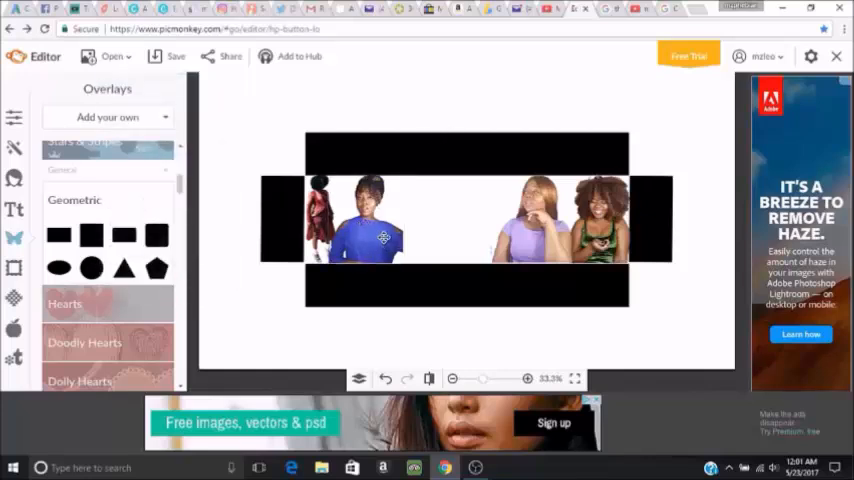
Select the small photo at the far left and bring up its overlay options.
click(320, 216)
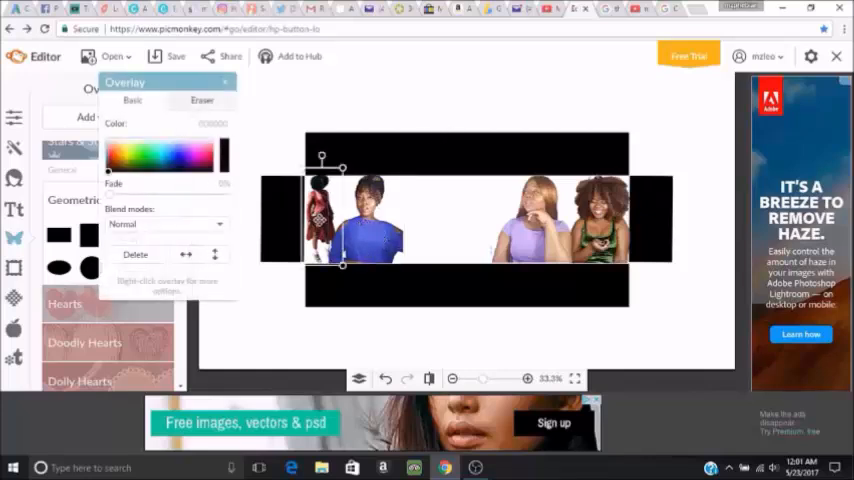
right_click(360, 220)
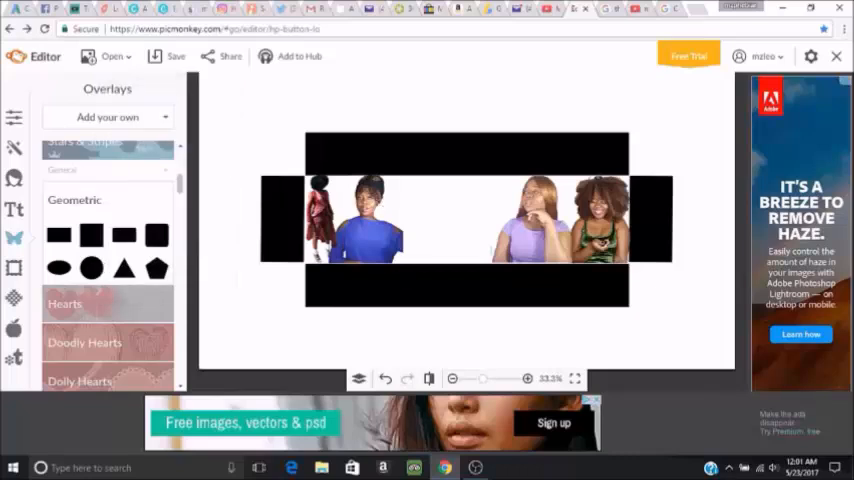
mouse_move(216, 308)
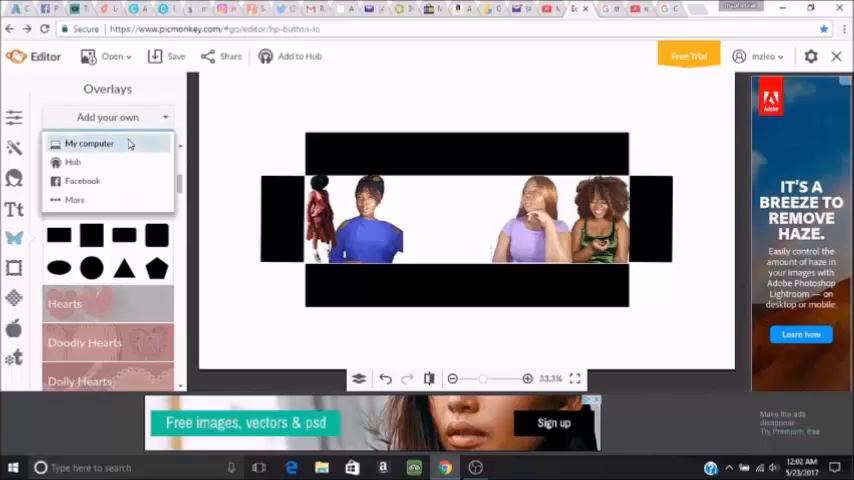
Upload the PINK NAME logo image as an overlay from the computer.
click(90, 144)
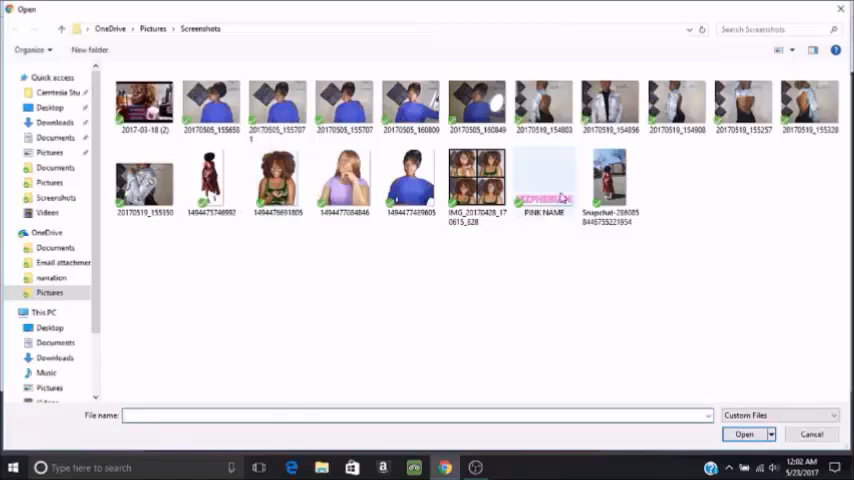
click(544, 184)
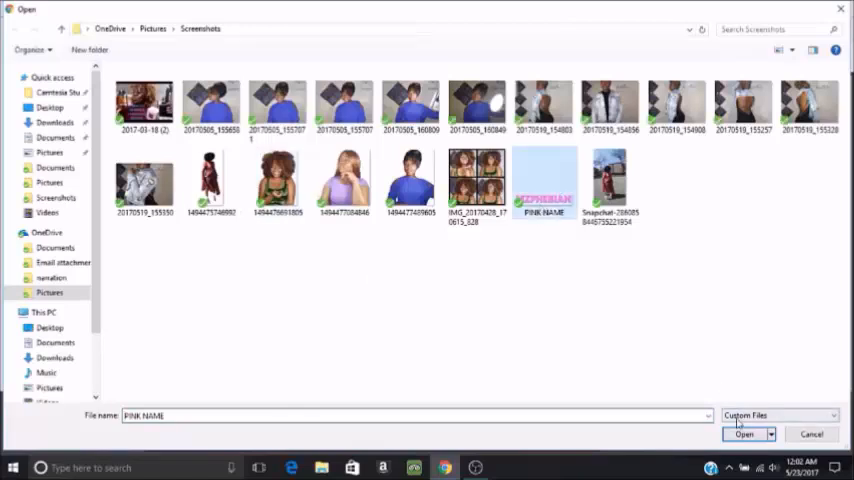
click(744, 434)
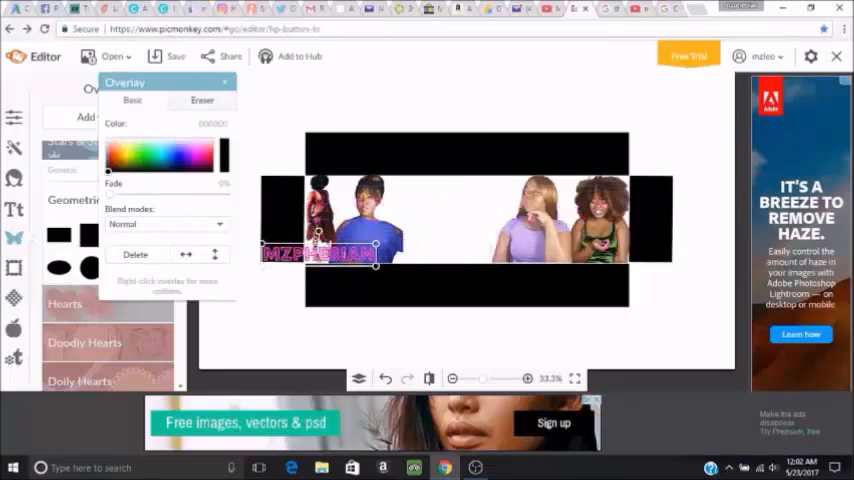
Move the pink MZPHEBIAN logo to the top centre of the banner; a premium offer appears.
drag(320, 250, 438, 196)
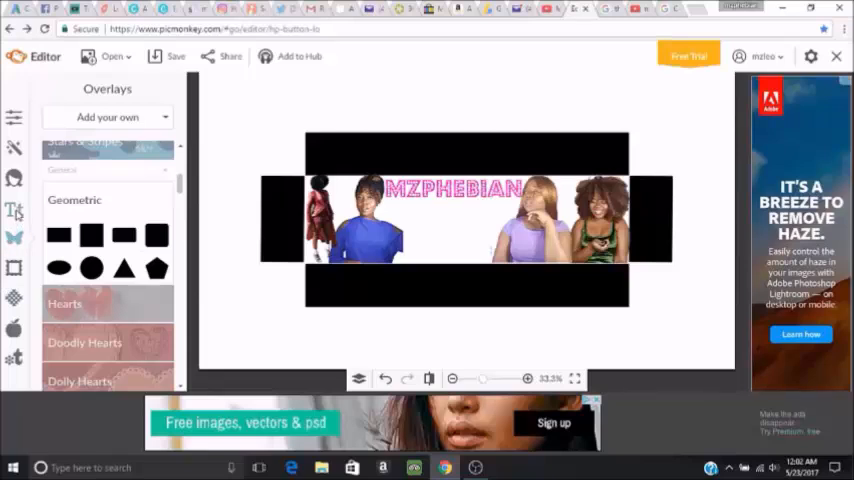
click(14, 212)
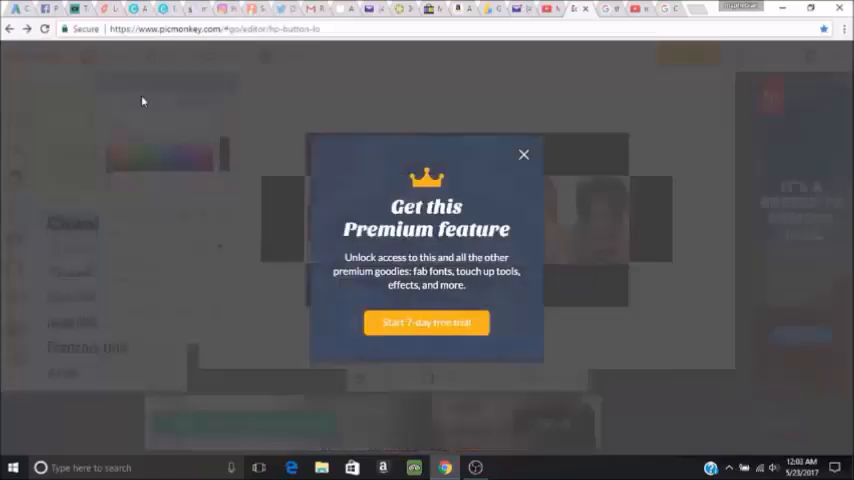
Dismiss the premium offer, close the Text palette and delete the dark MZPHEBIAN text.
click(524, 154)
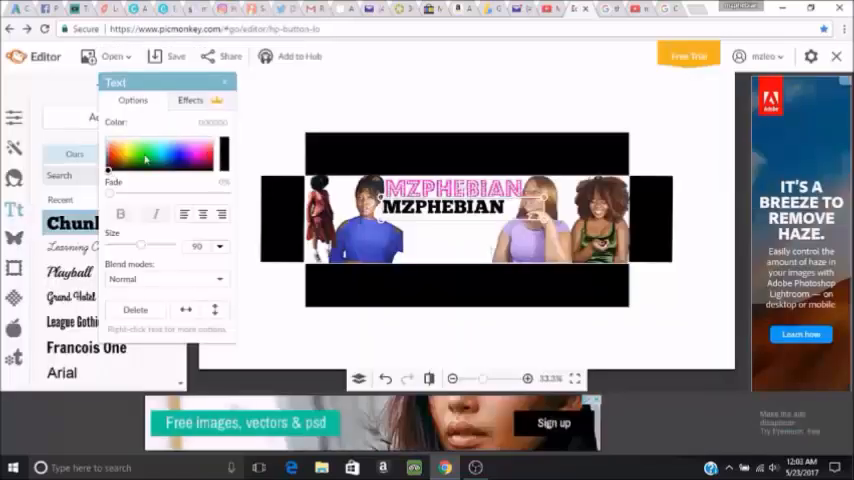
click(182, 156)
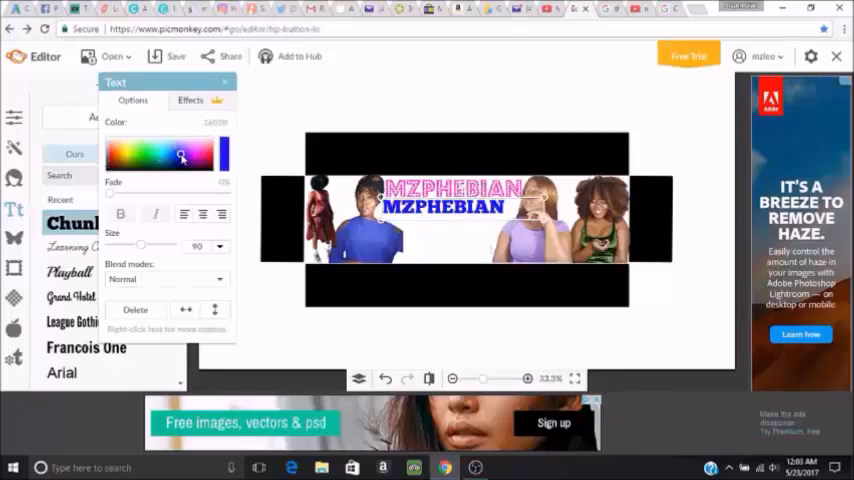
click(144, 152)
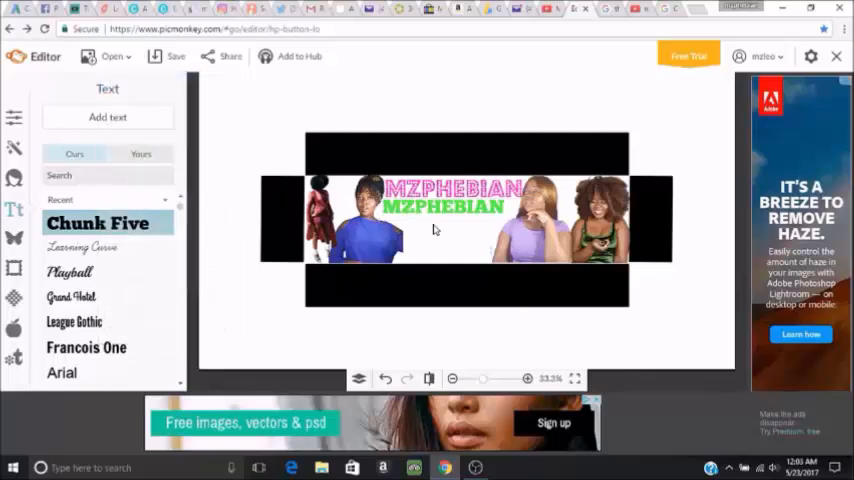
right_click(436, 208)
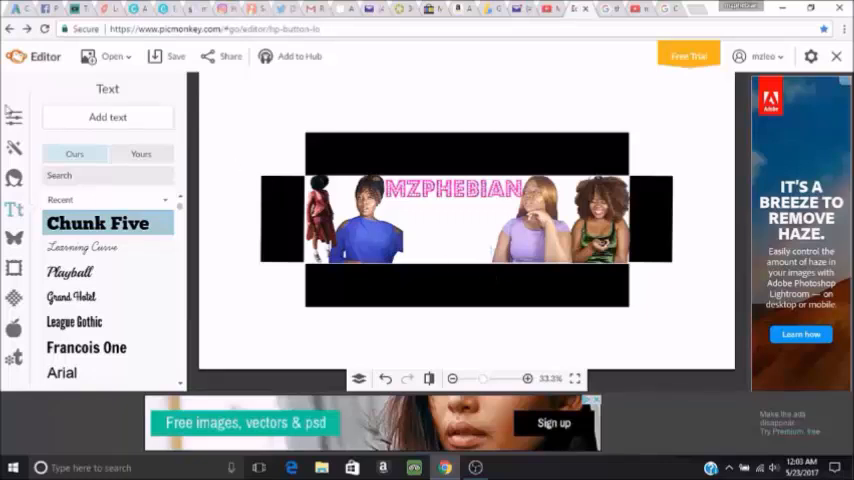
Search Google Images for transparent Instagram and Twitter logo PNGs.
click(14, 238)
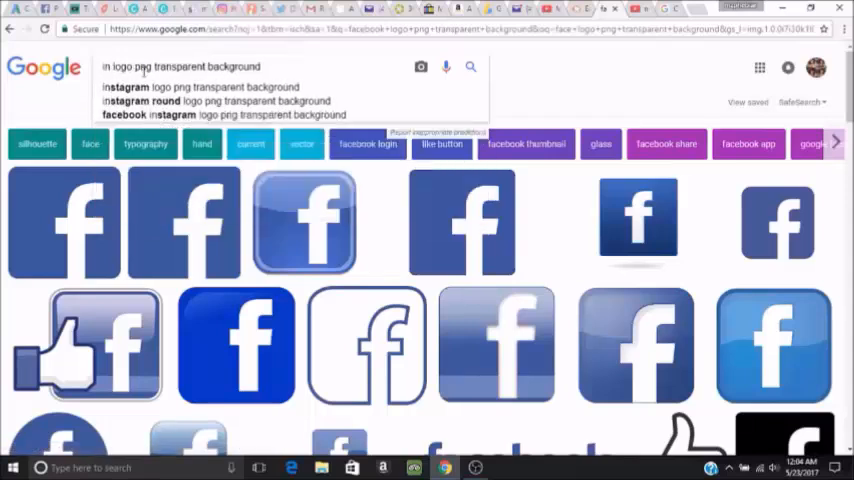
click(182, 88)
text(twitter)
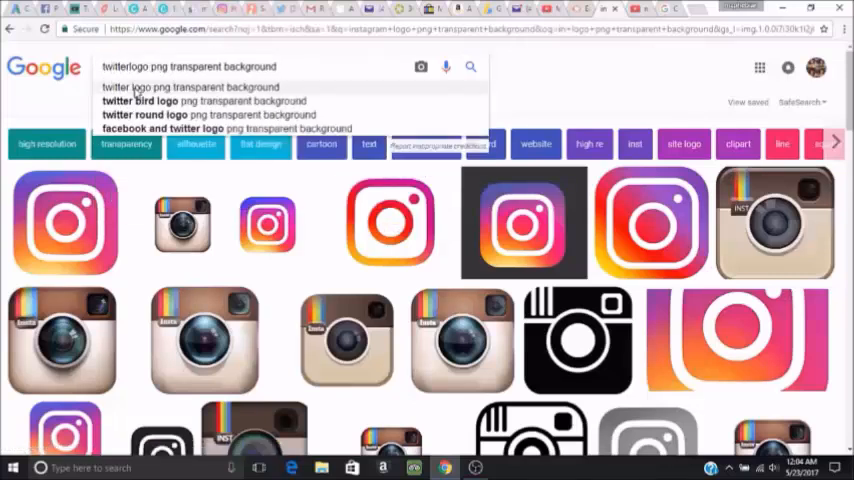
click(190, 88)
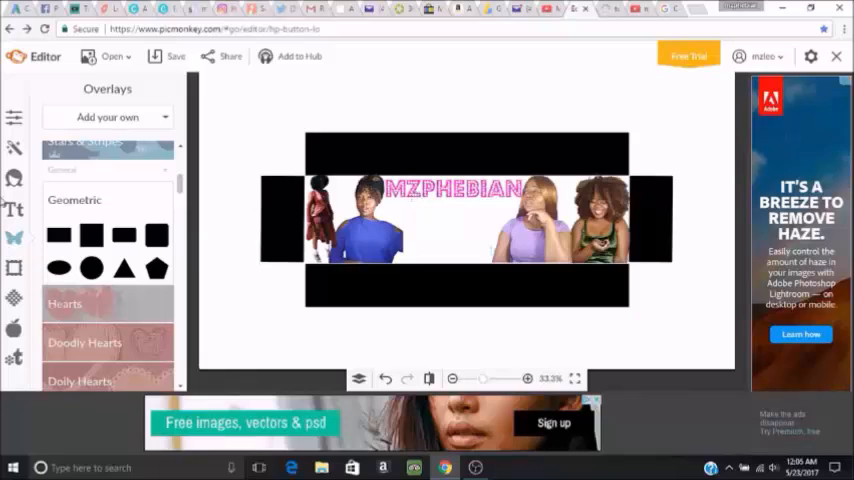
Add a text box reading 'Fashion Beauty Diy' beneath the name logo.
click(12, 210)
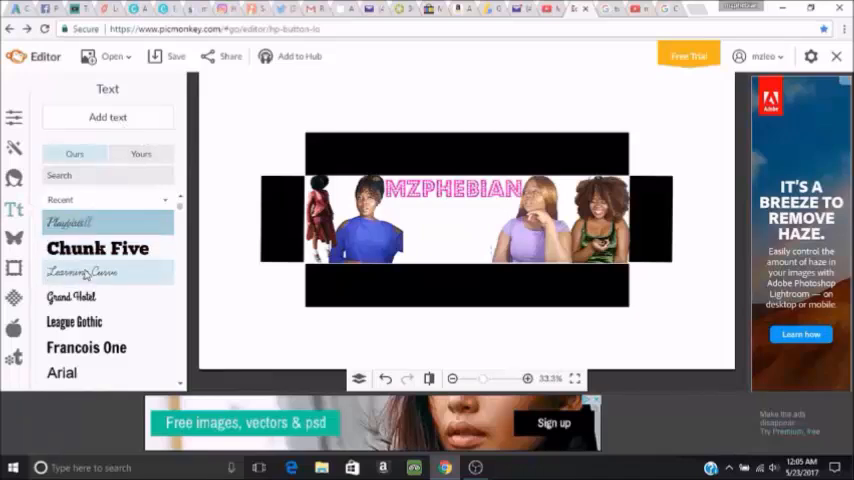
click(108, 116)
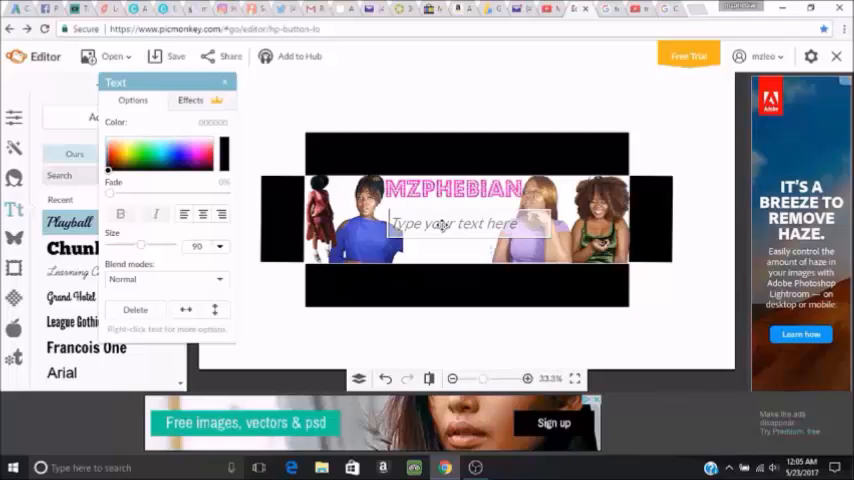
text(Fashion)
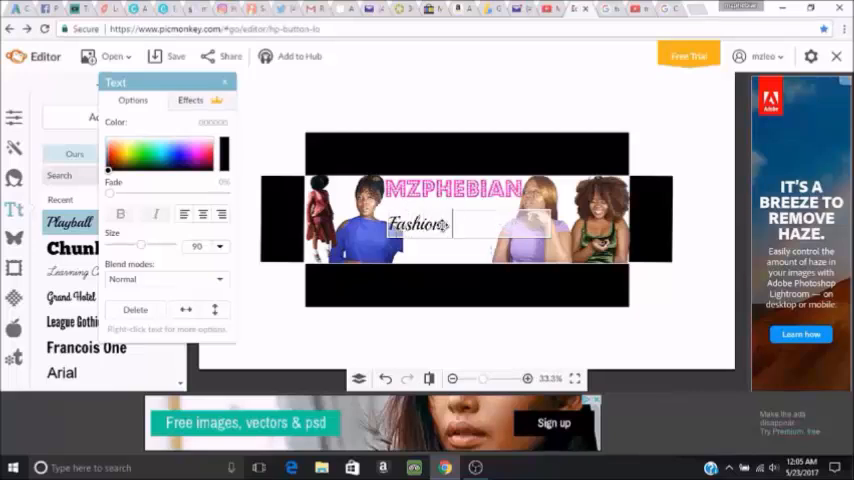
text(Beauty)
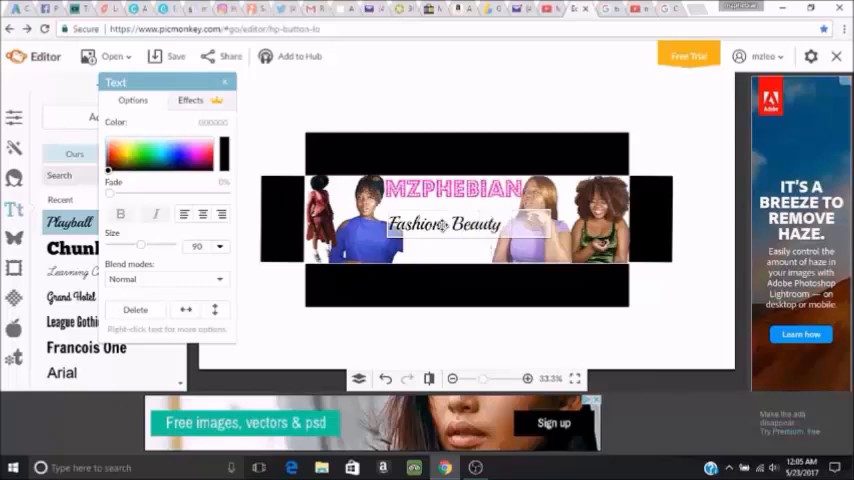
text(Diy)
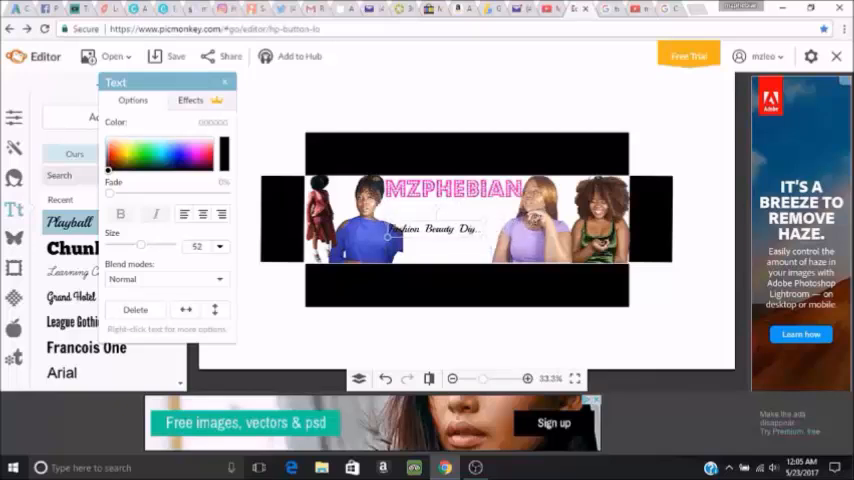
Resize the tagline and give it a colour in the Text palette.
click(214, 246)
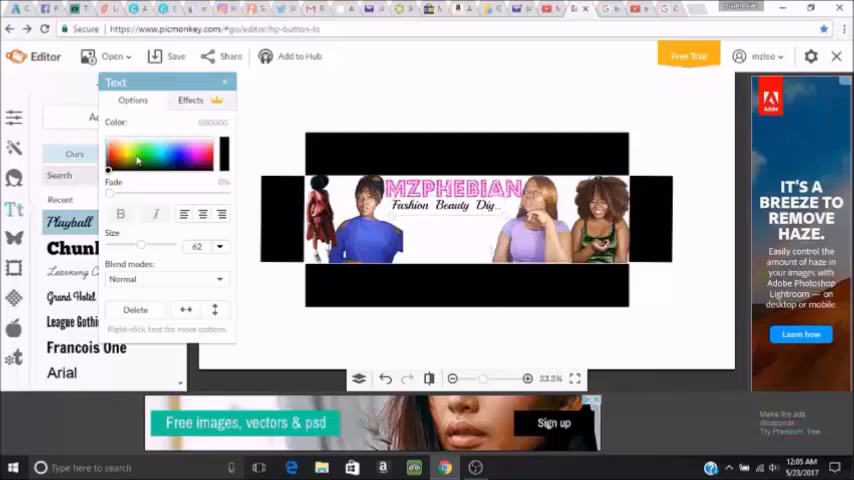
click(176, 152)
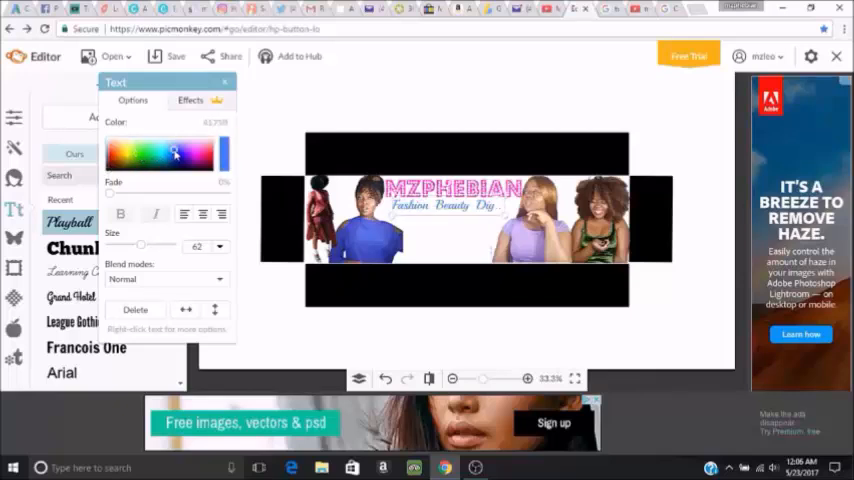
click(176, 152)
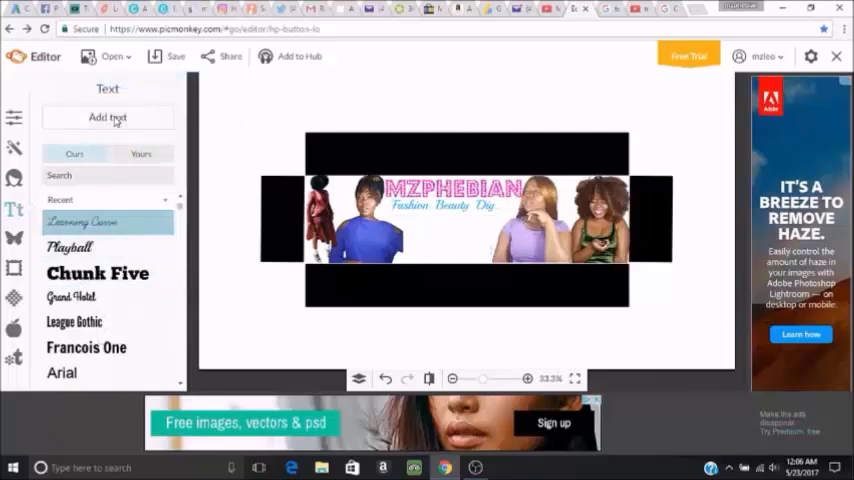
Add a second text box for the 'New Every Saturday!' line.
click(108, 116)
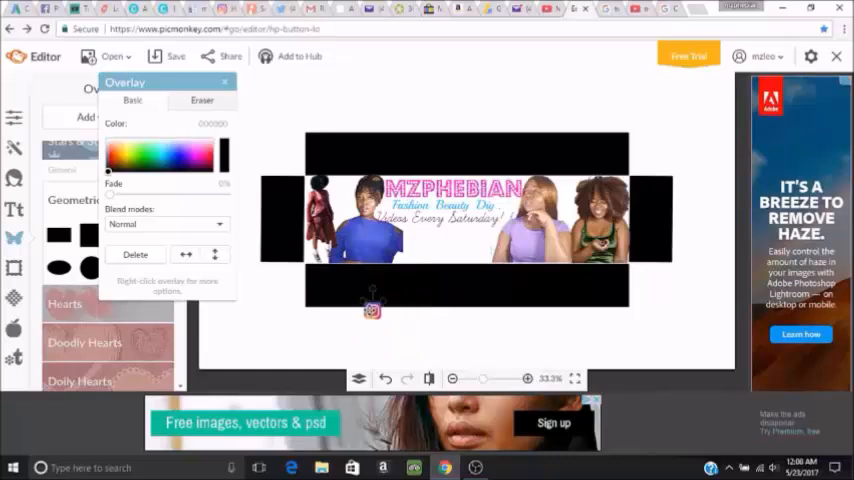
Move the Instagram icon into place and upload the Snapchat icon beside it.
drag(372, 310, 420, 252)
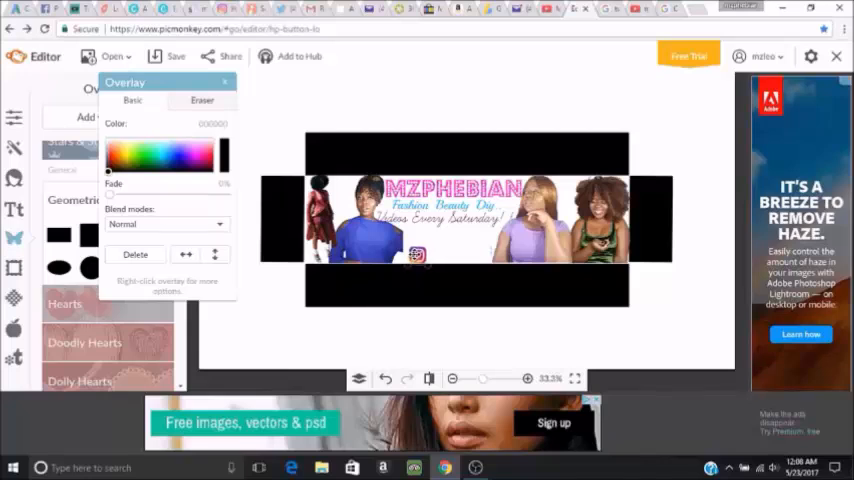
click(224, 82)
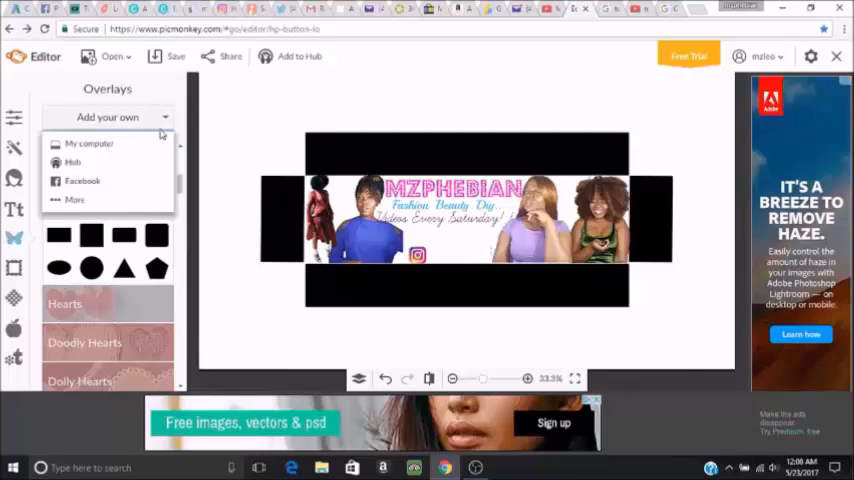
click(90, 144)
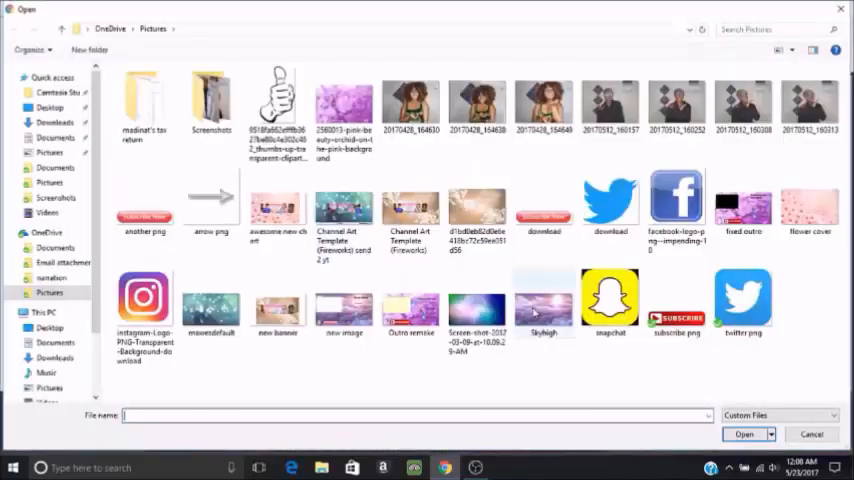
click(610, 300)
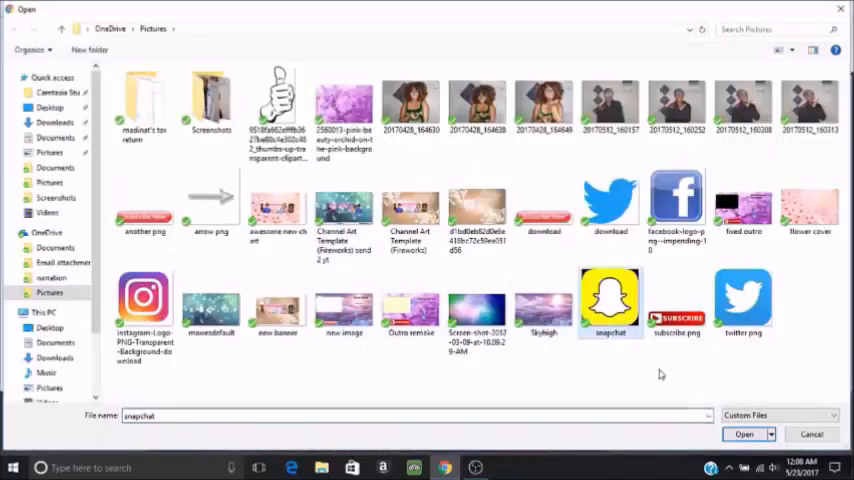
click(744, 432)
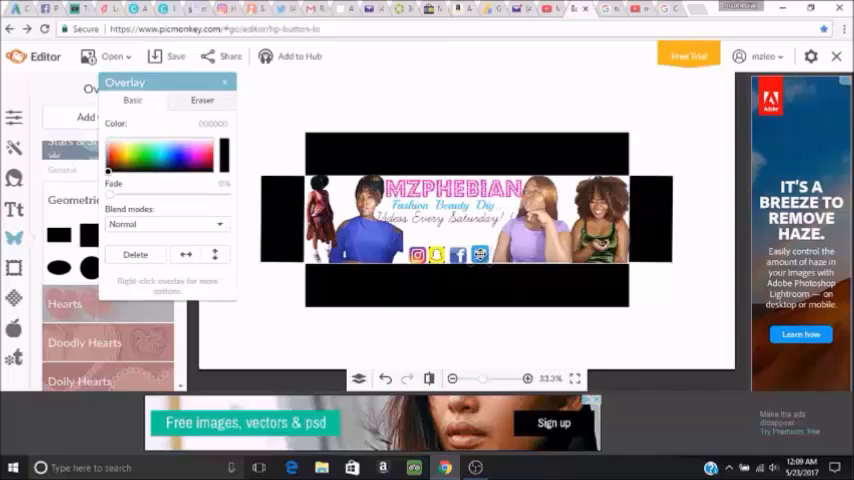
click(224, 82)
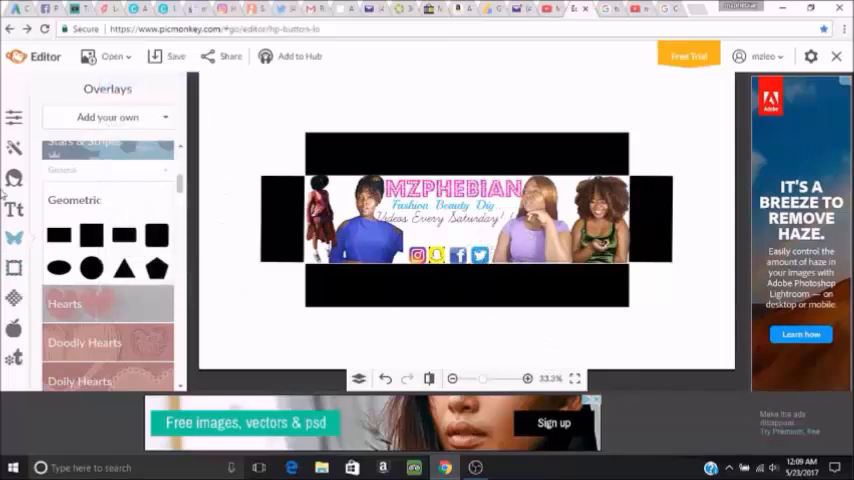
Browse the rose overlays, then switch to the Arrows overlay collection.
scroll(up, 3)
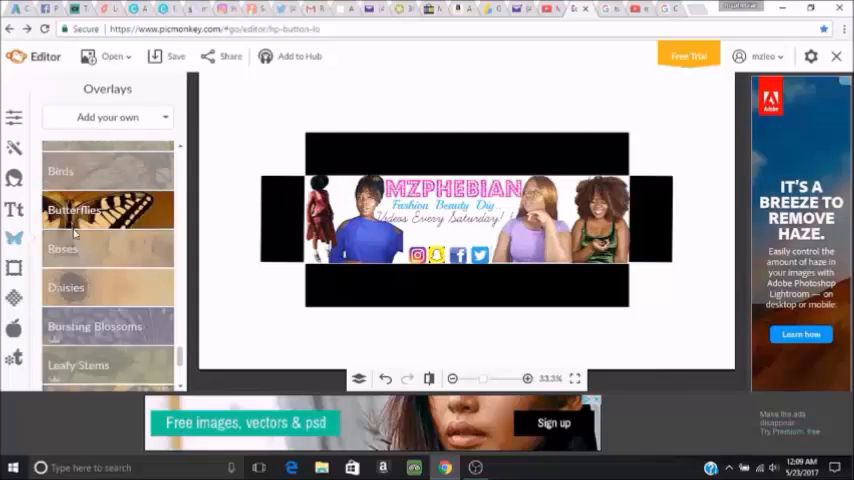
click(62, 248)
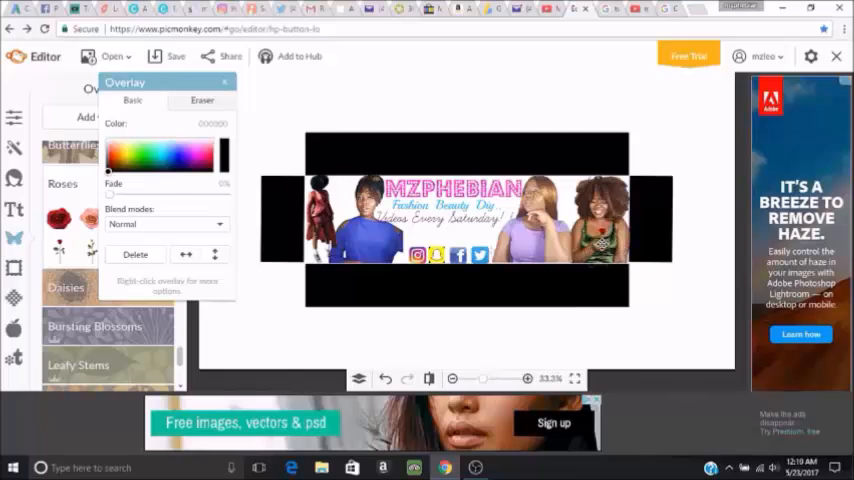
click(226, 80)
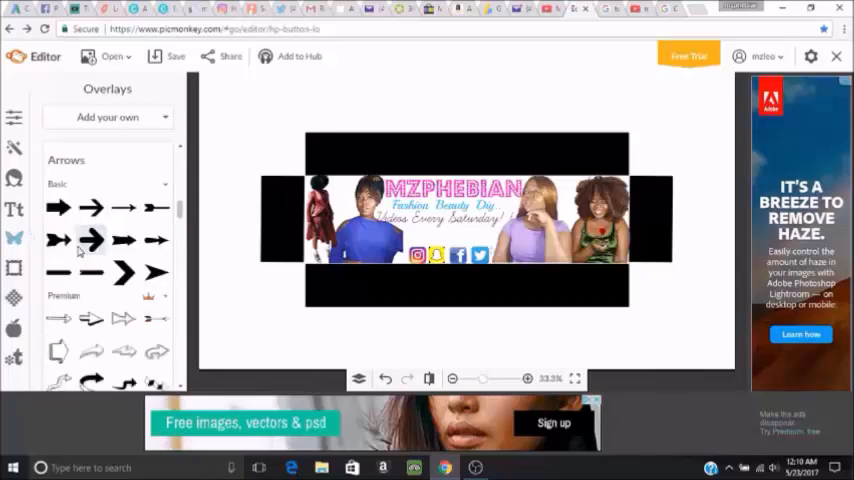
Place an arrow near the social icons and change its colour.
click(92, 240)
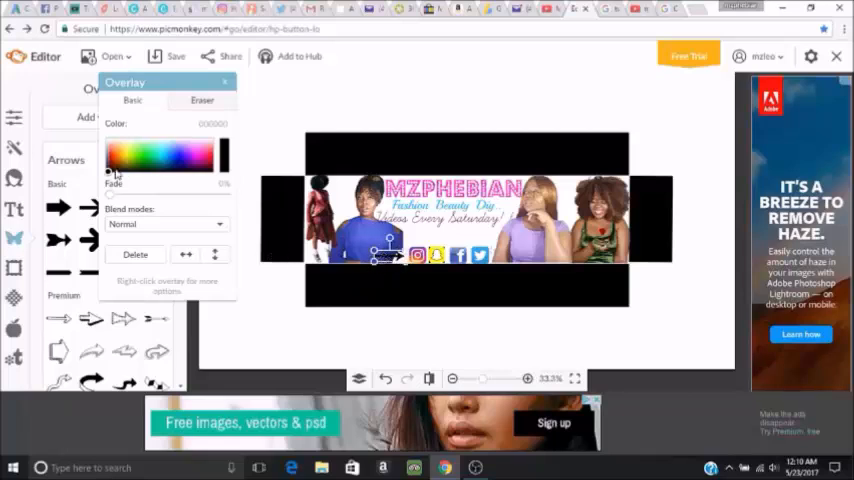
click(164, 160)
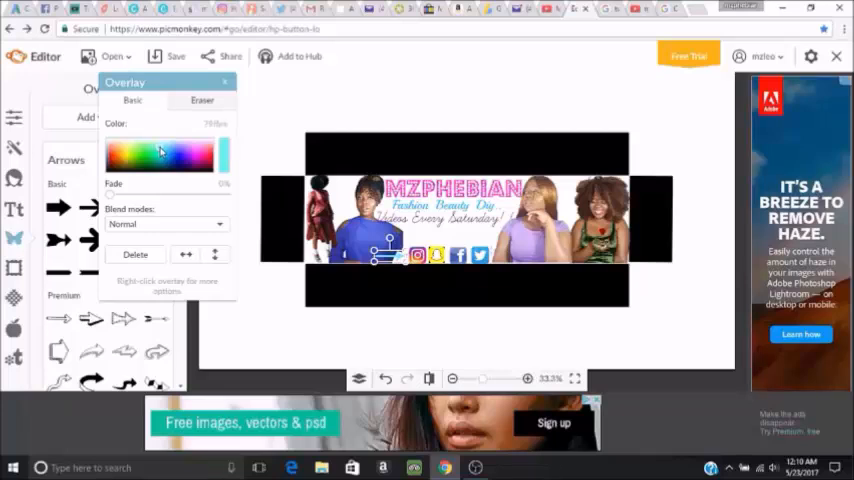
click(226, 82)
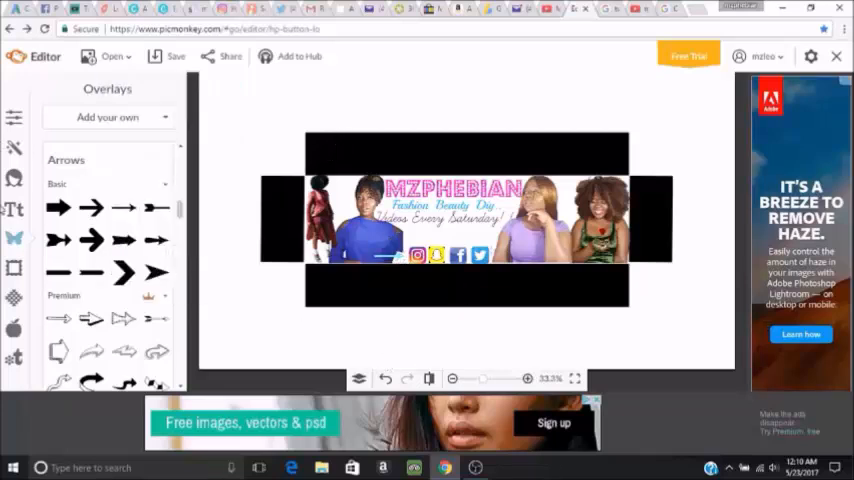
Place a Geometric line shape overlay over the tagline's script lines.
scroll(down, 3)
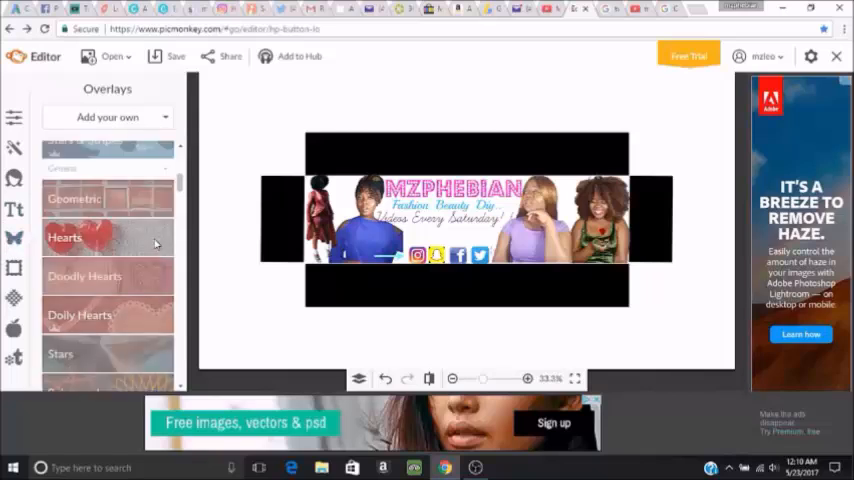
click(74, 198)
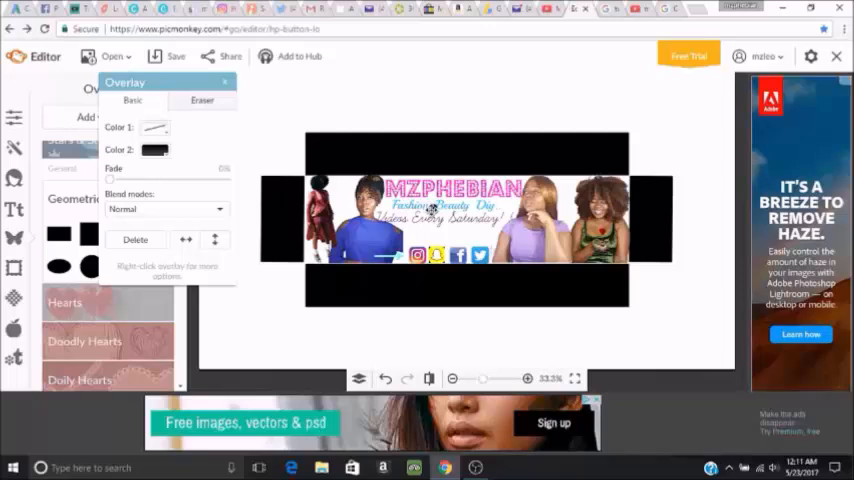
click(224, 82)
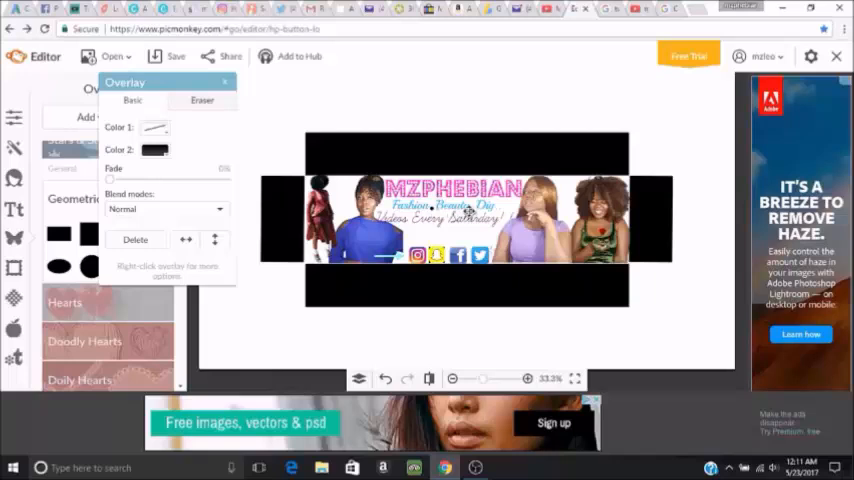
click(224, 82)
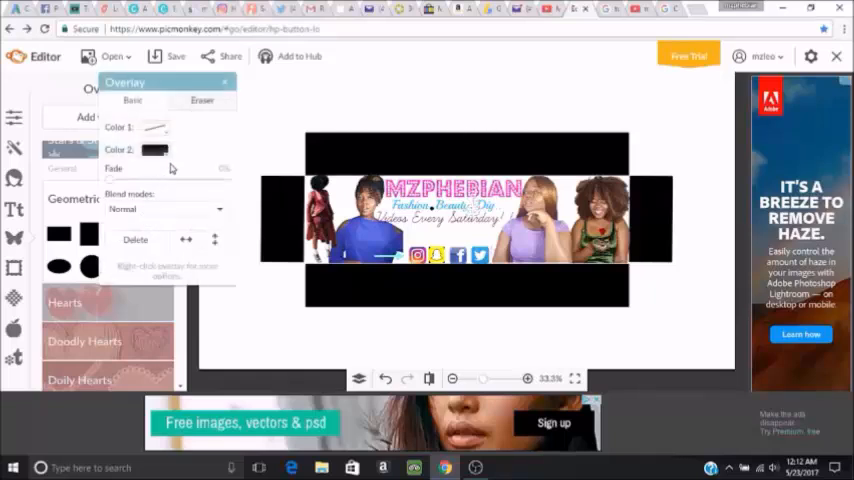
Try purple then pink as the geometric shape's second colour, settling on pink.
click(156, 148)
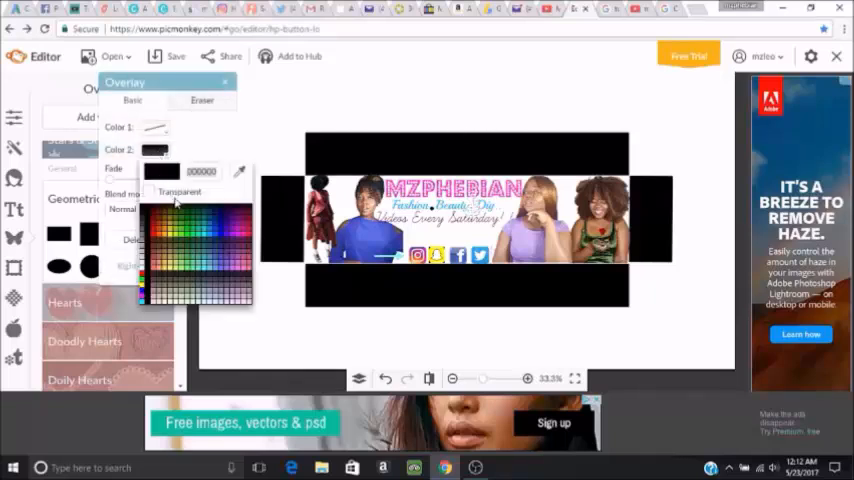
click(238, 240)
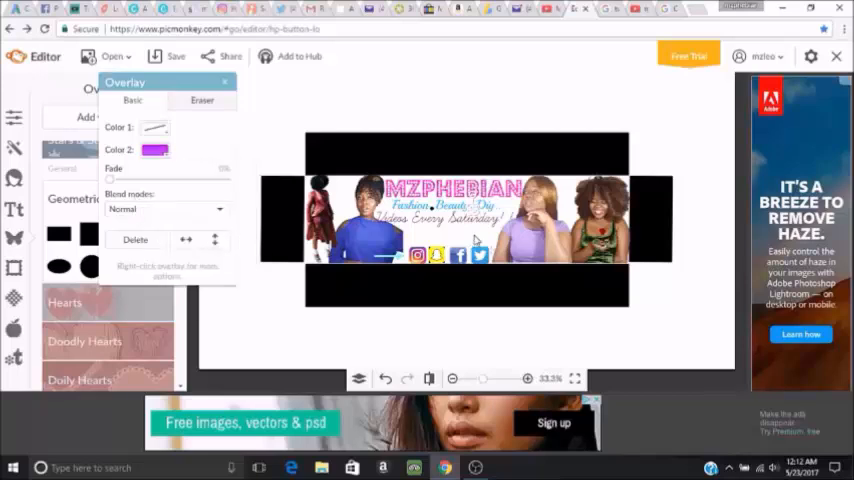
click(156, 148)
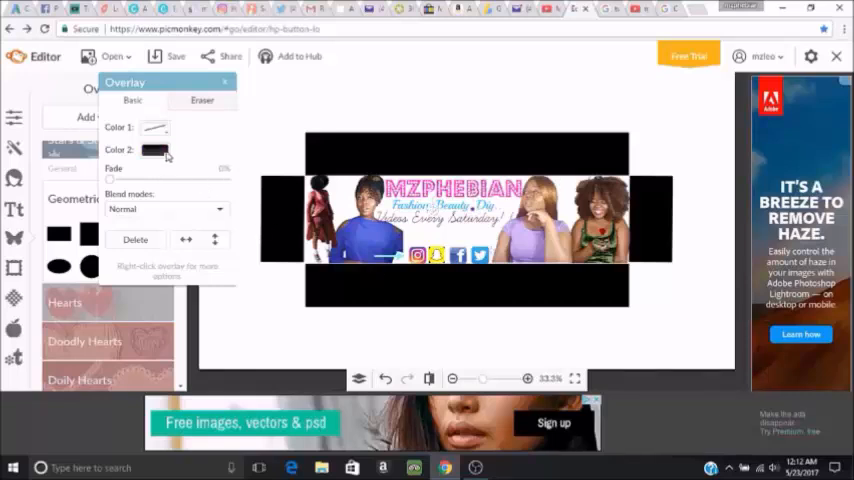
click(156, 150)
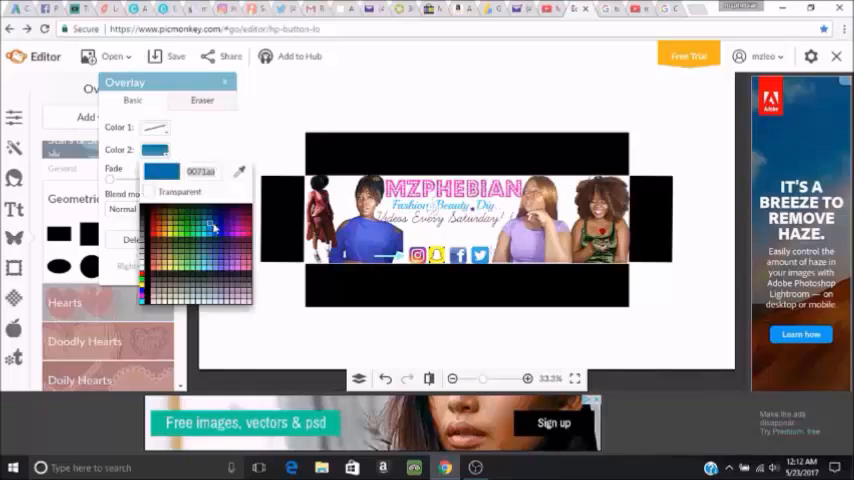
click(238, 238)
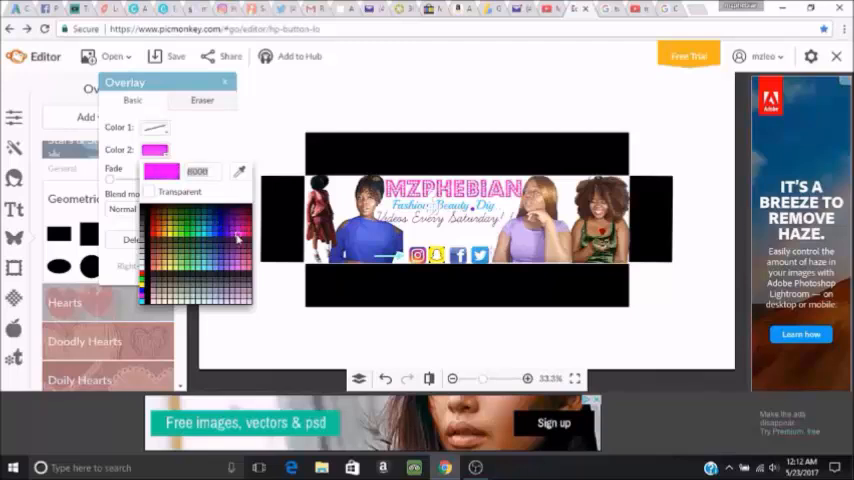
click(238, 238)
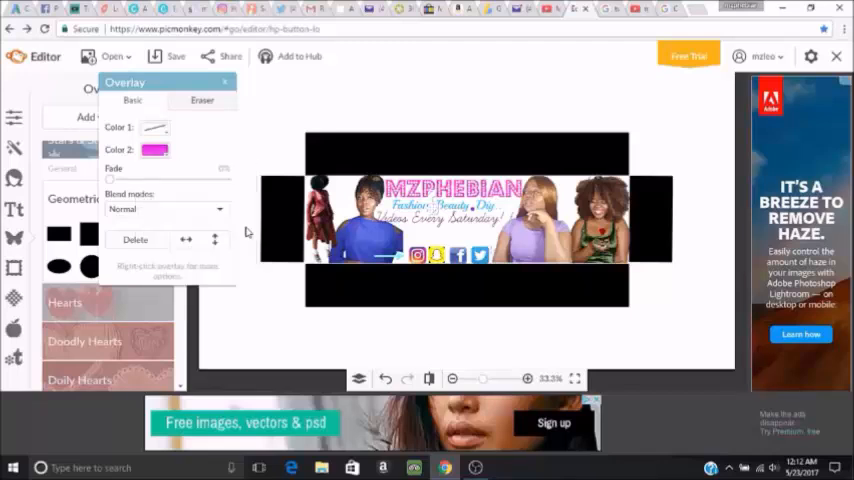
Bring up the 'Add your own' choices for overlay image sources.
click(224, 82)
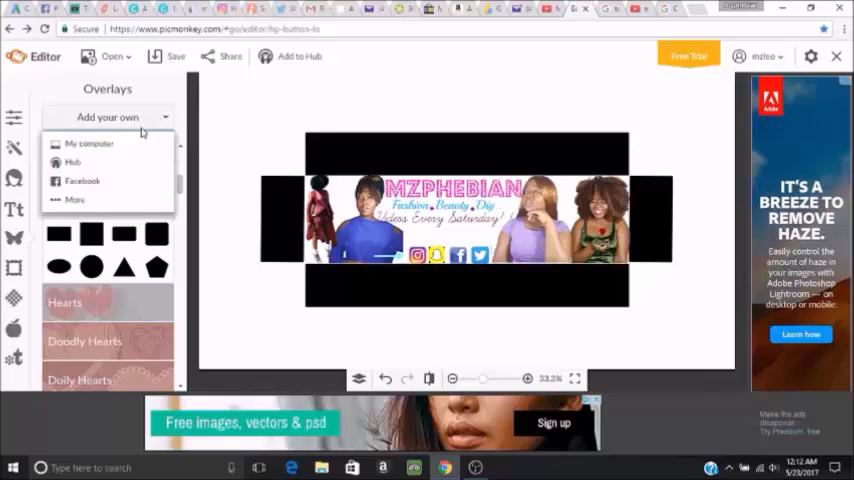
mouse_move(434, 96)
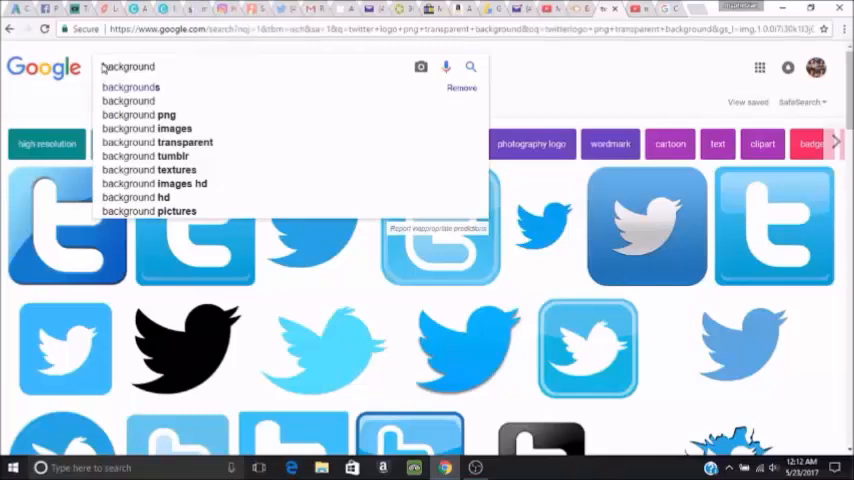
Search Google Images for 'free background' and browse through the results.
text(free)
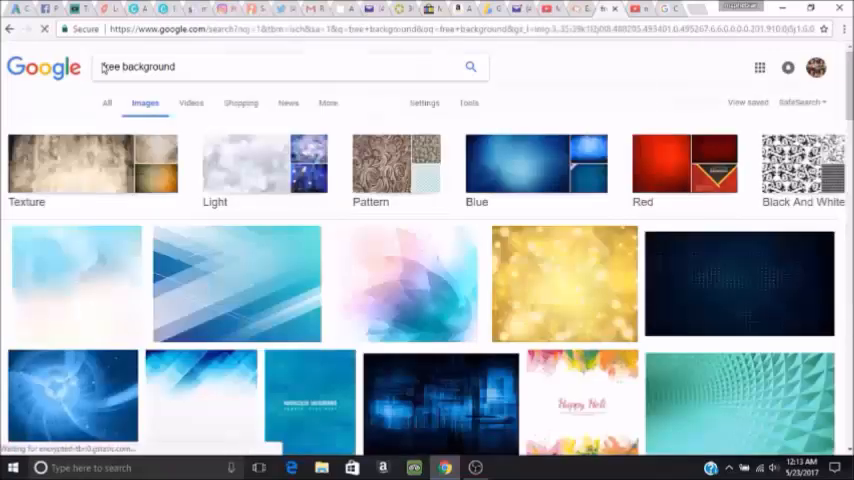
scroll(down, 3)
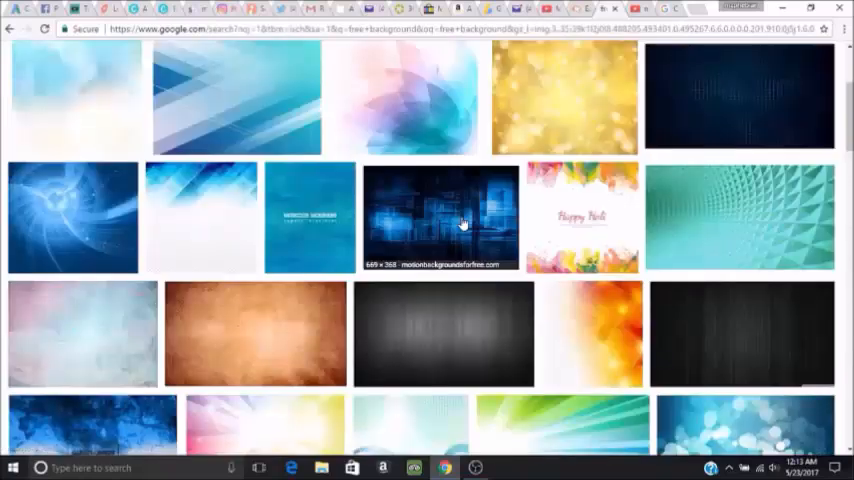
scroll(down, 3)
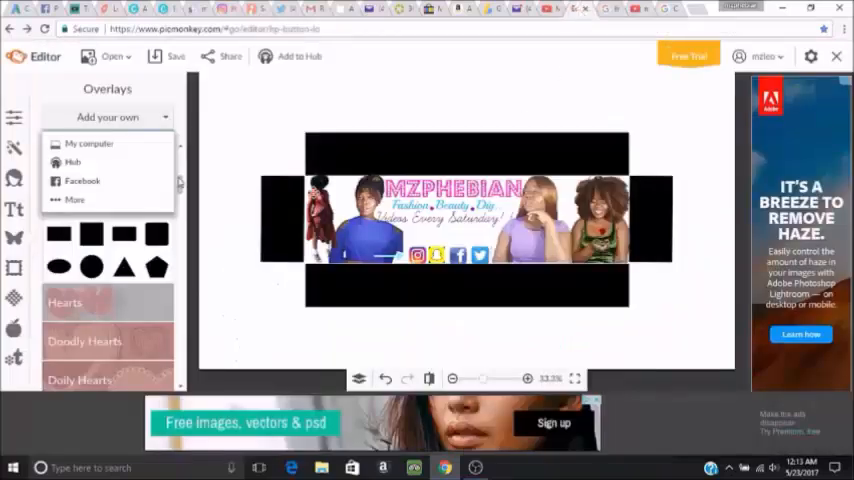
Add the 'flower cover' photo from My computer and send it behind the design.
click(88, 144)
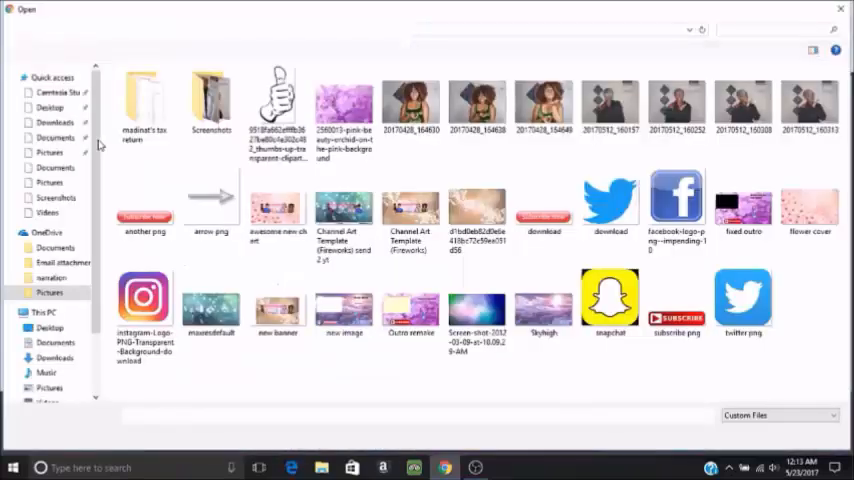
click(810, 200)
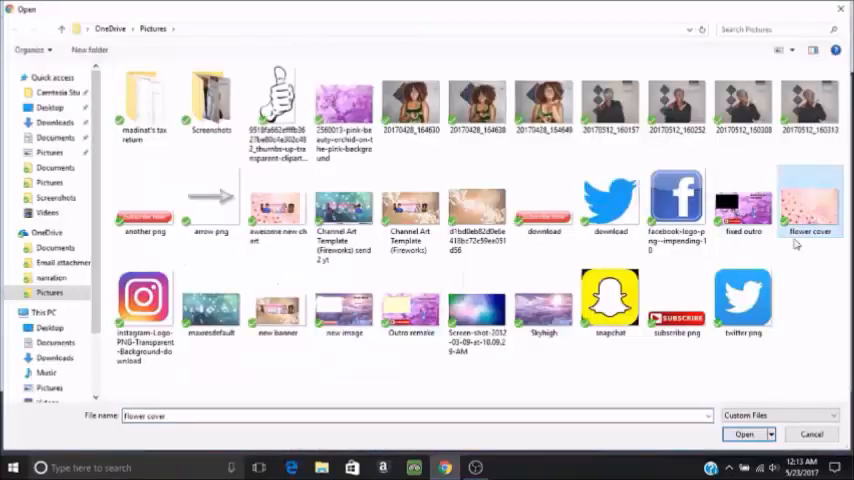
click(744, 432)
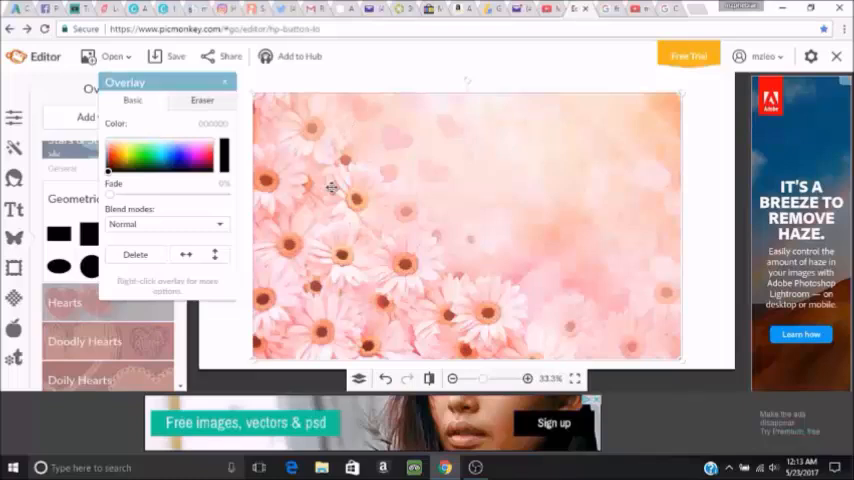
right_click(332, 188)
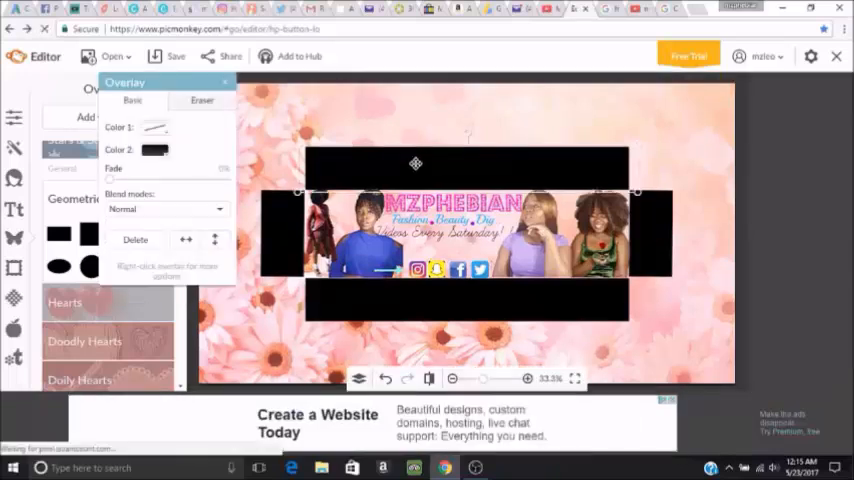
Delete the three black block overlays so the flower background shows around the design.
right_click(416, 230)
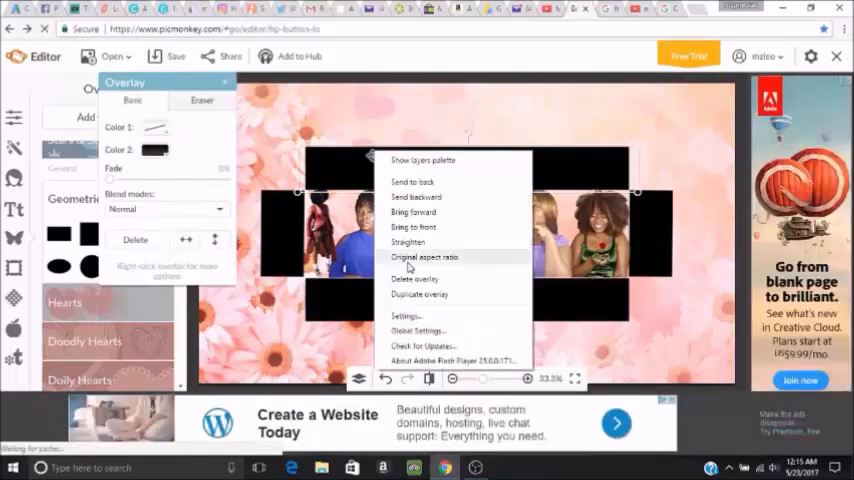
mouse_move(410, 280)
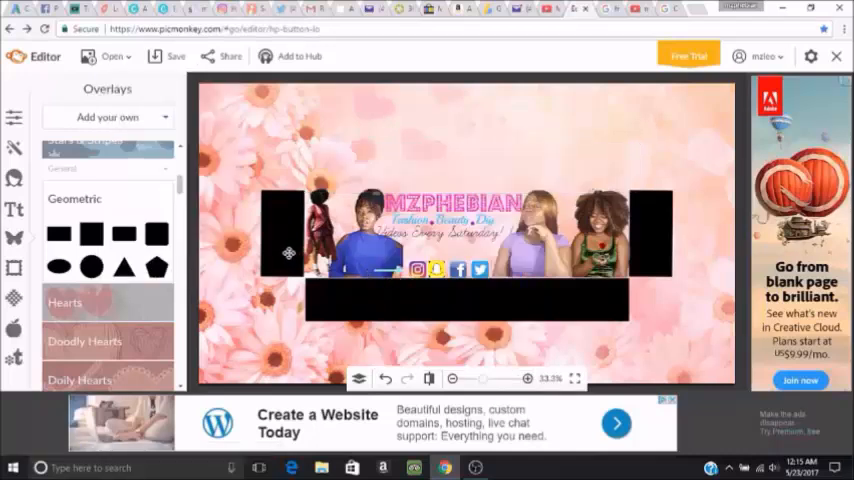
right_click(288, 252)
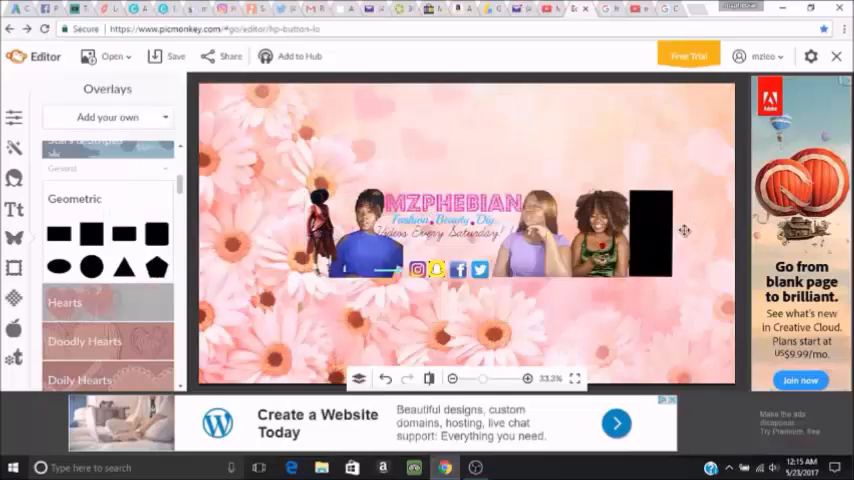
right_click(650, 230)
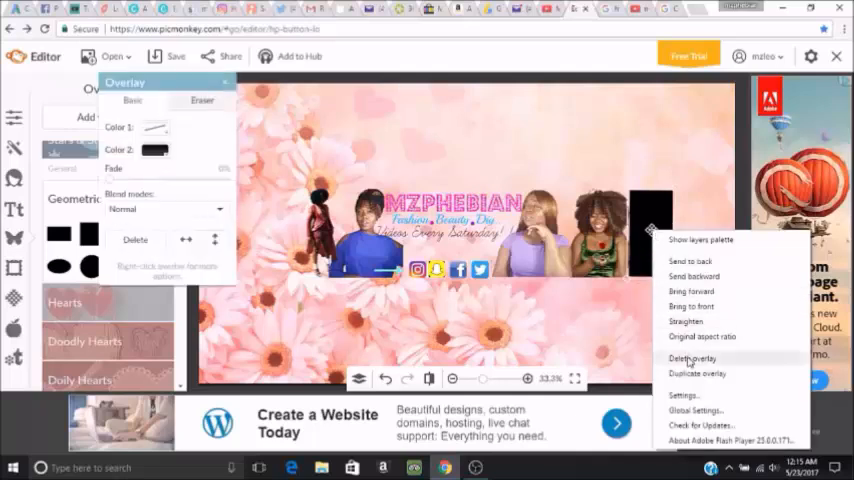
click(692, 358)
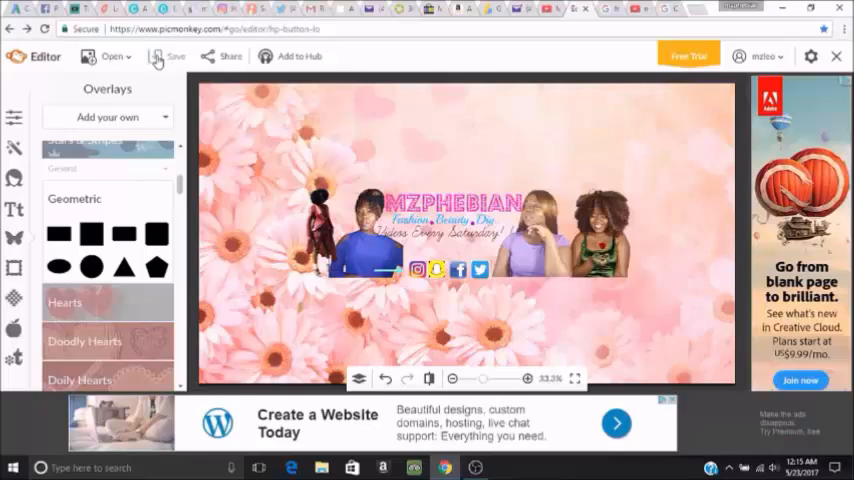
click(176, 56)
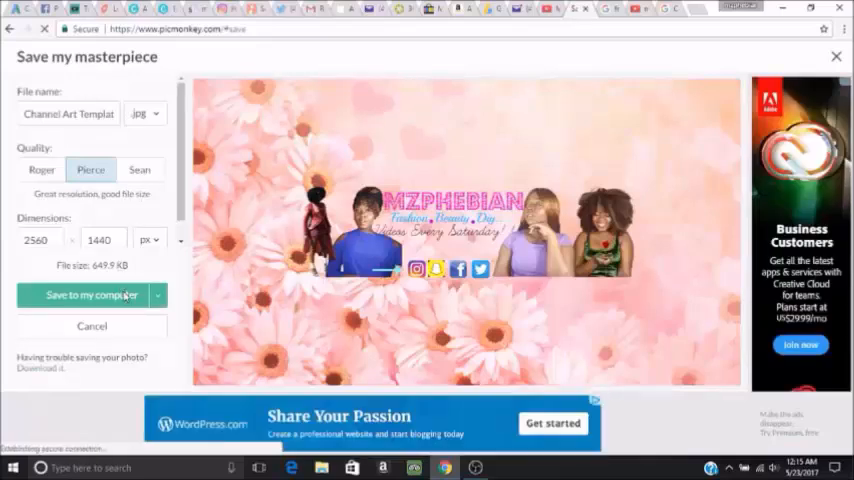
Save the 2560×1440 banner to the computer as 'new yt channel again lol'.
click(92, 294)
text(new yt channel)
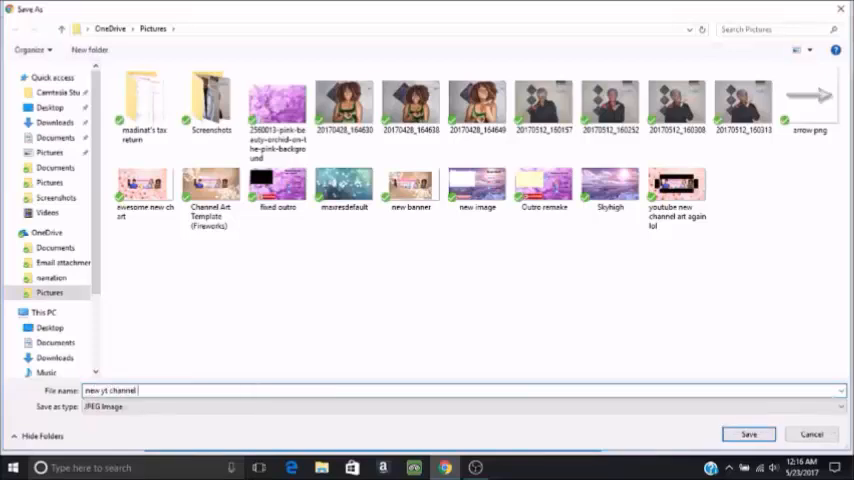
text(gain)
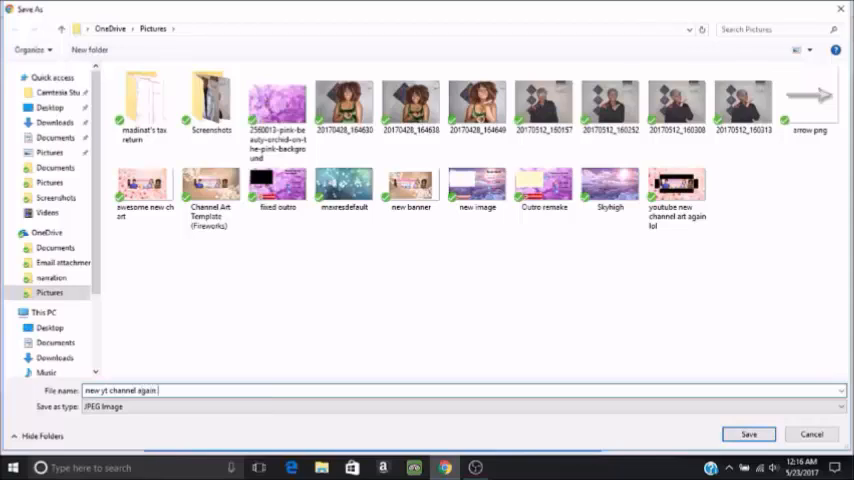
text(lol)
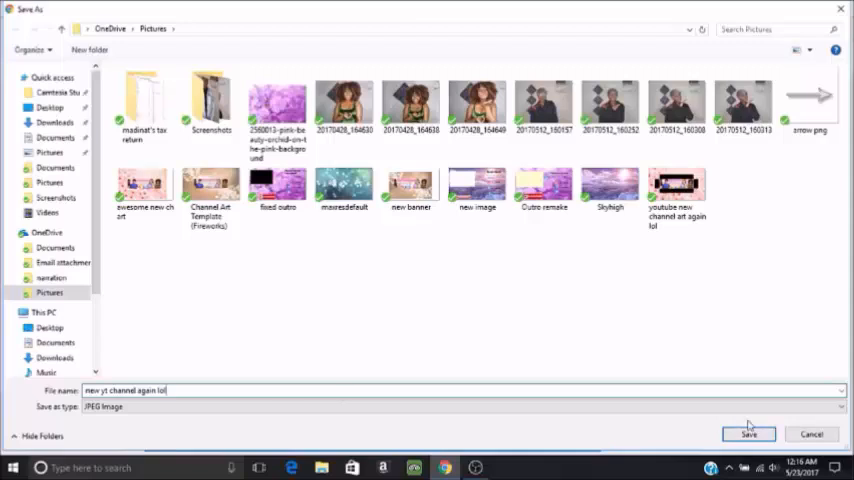
click(748, 434)
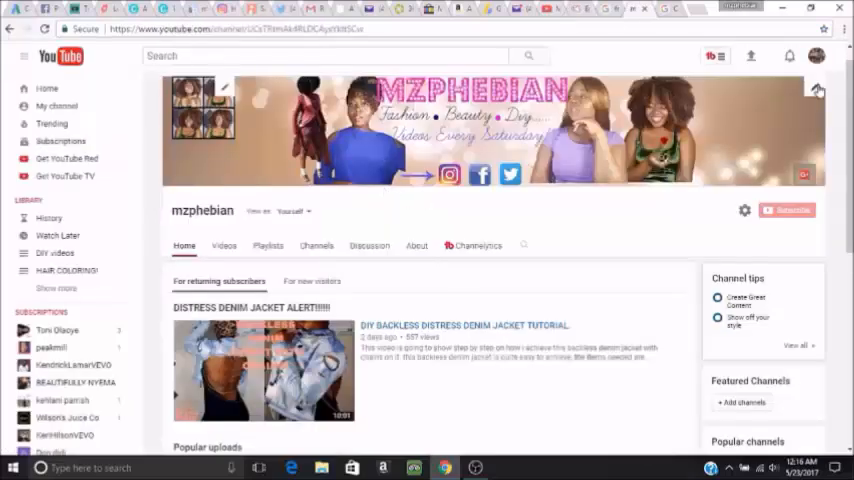
Upload the newly saved banner file from the computer as YouTube channel art.
click(816, 90)
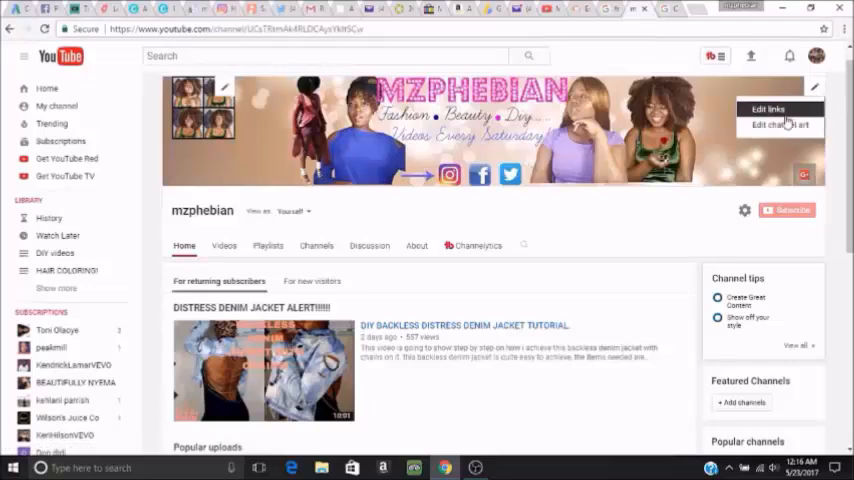
click(780, 124)
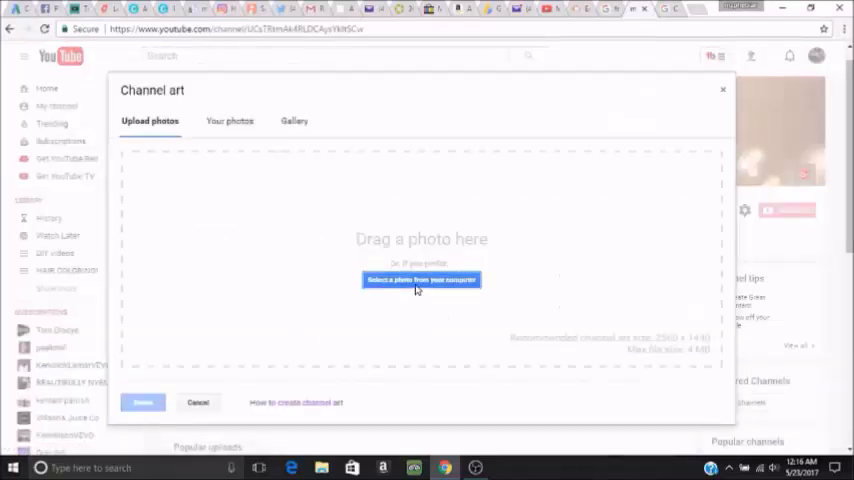
click(420, 280)
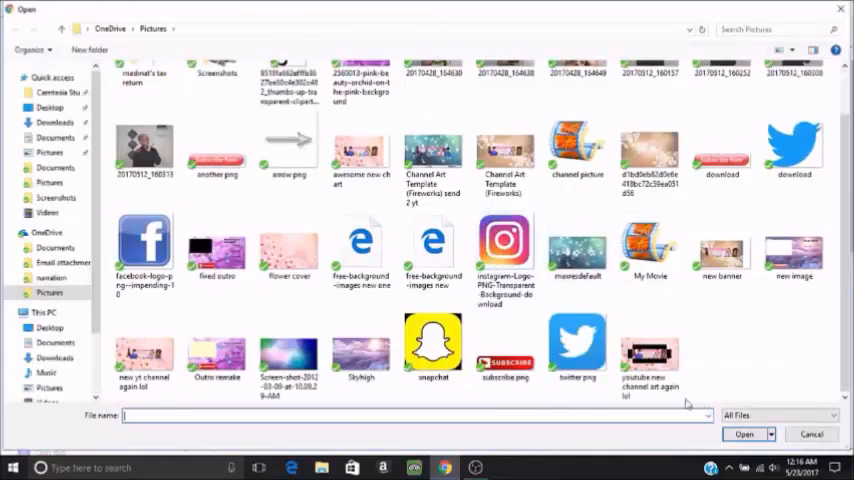
click(144, 344)
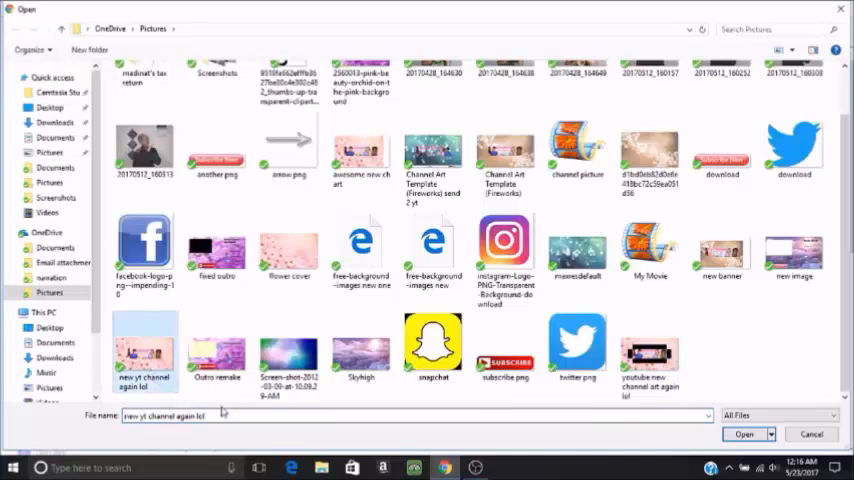
click(744, 432)
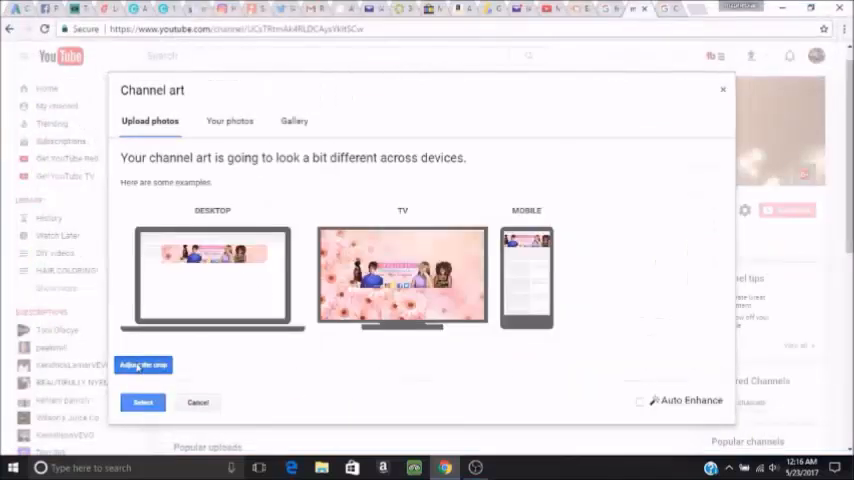
Check the crop and device previews, then apply the flower banner to the channel.
click(142, 364)
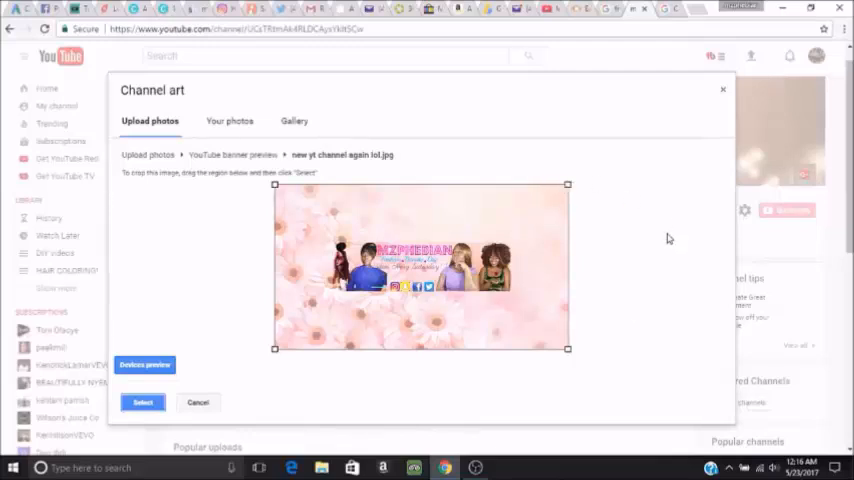
mouse_move(518, 304)
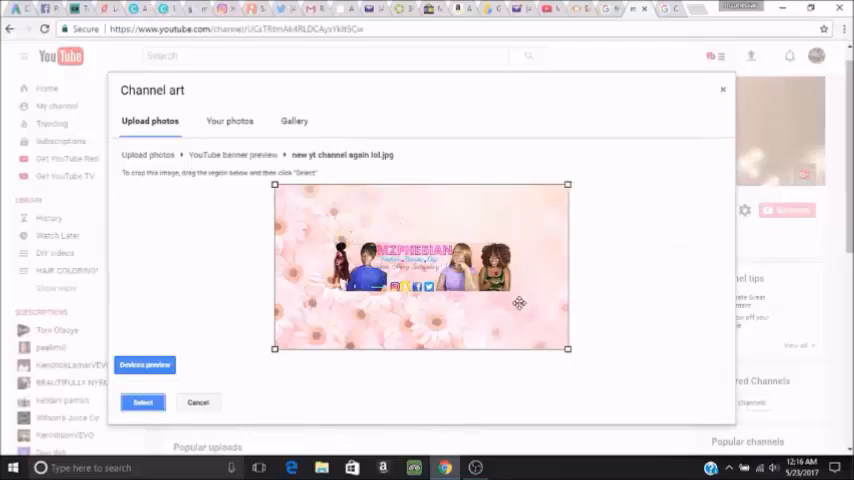
click(142, 402)
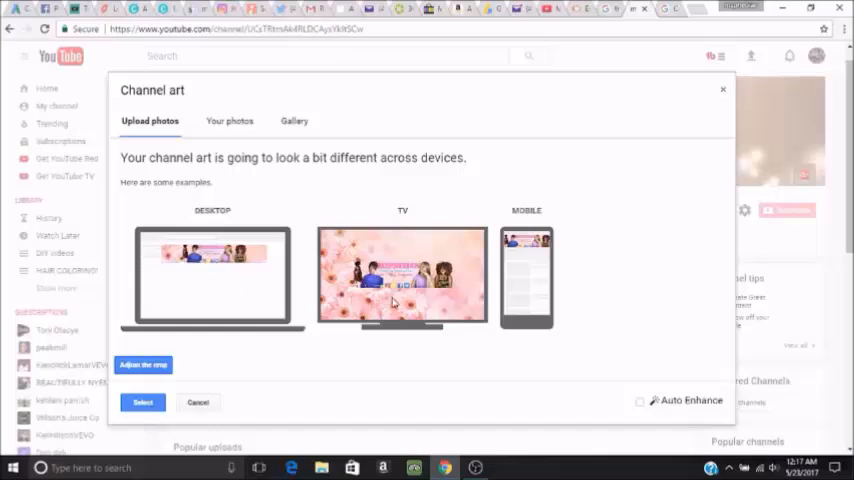
click(142, 402)
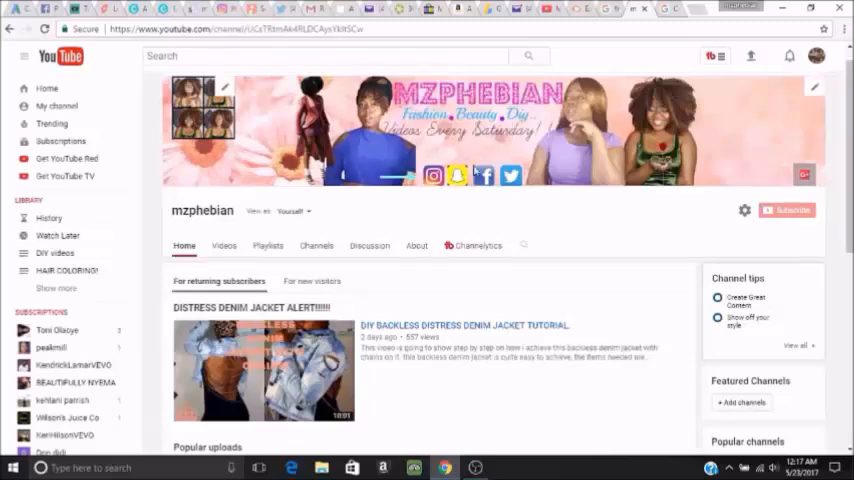
mouse_move(448, 210)
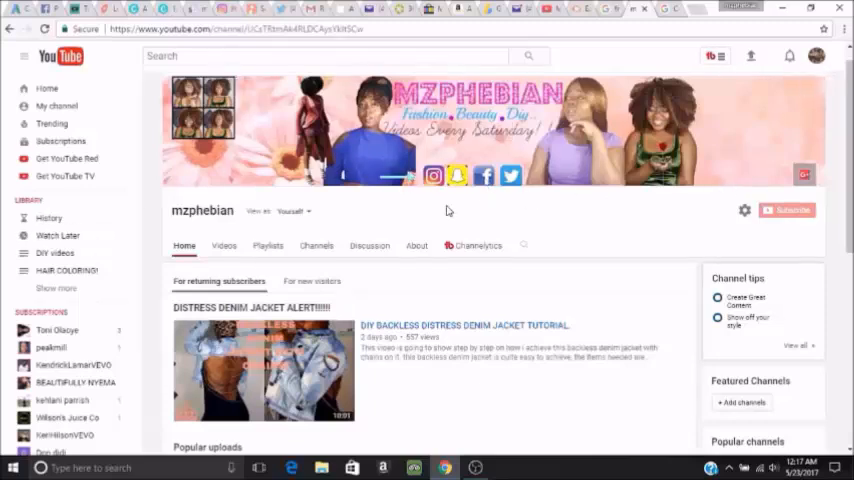